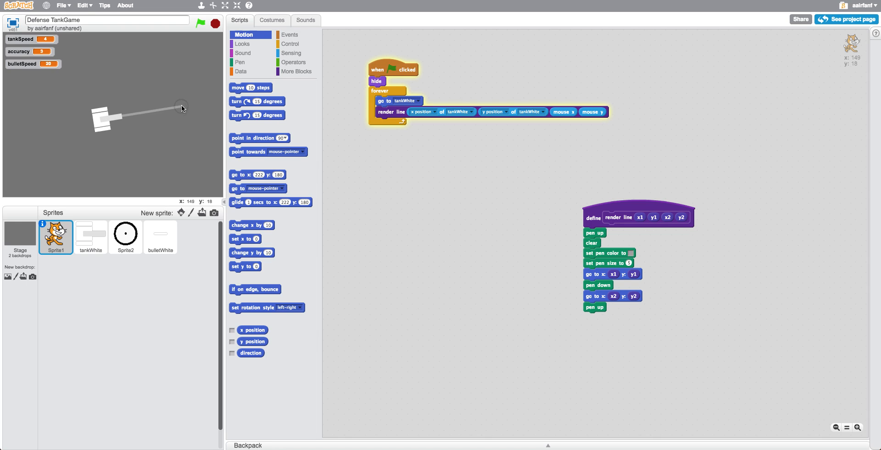
mouse_move(187, 143)
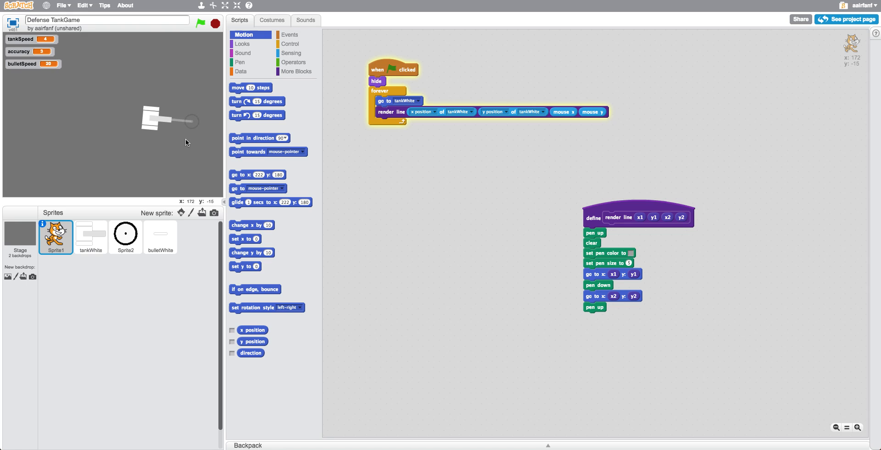
mouse_move(162, 181)
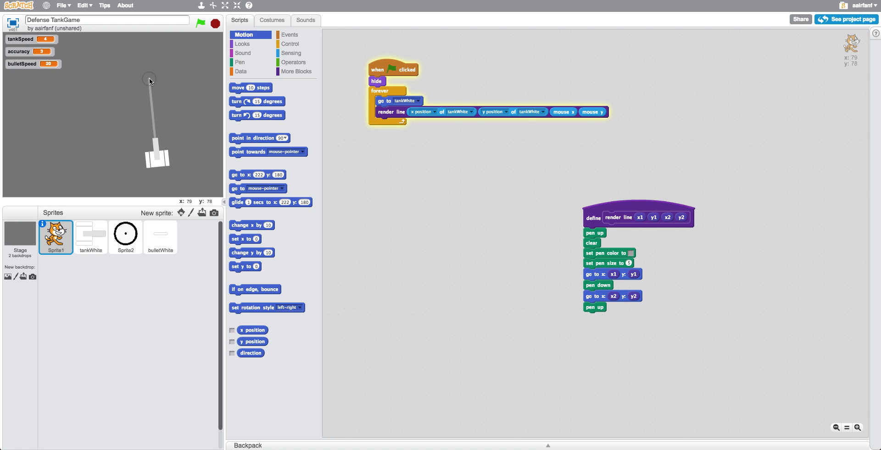
mouse_move(244, 137)
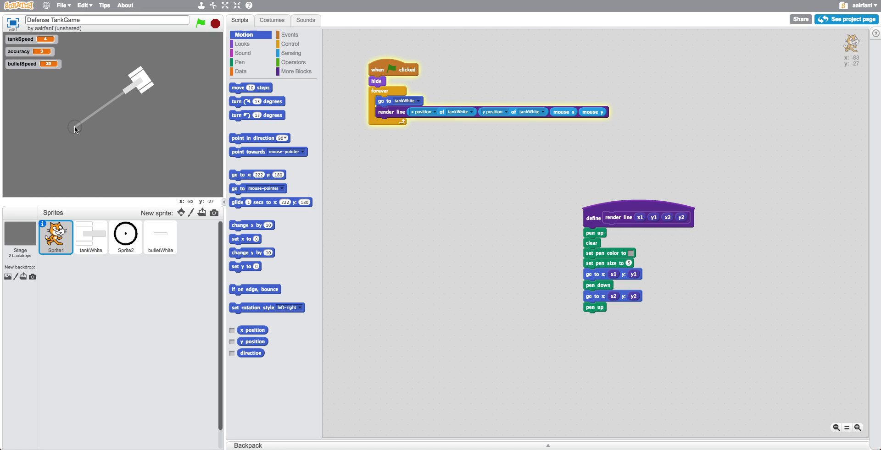
mouse_move(167, 71)
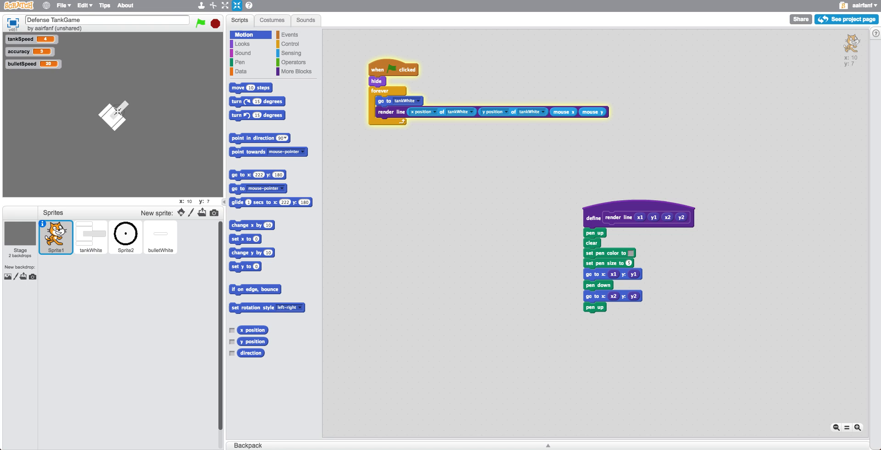
- Open the bulletWhite costume in the paint editor and zoom in on the bullet shape
left_click(199, 23)
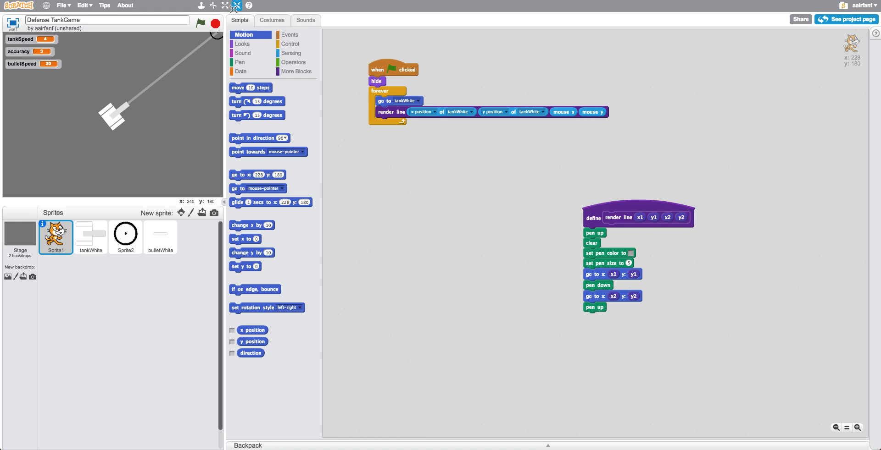
mouse_move(112, 115)
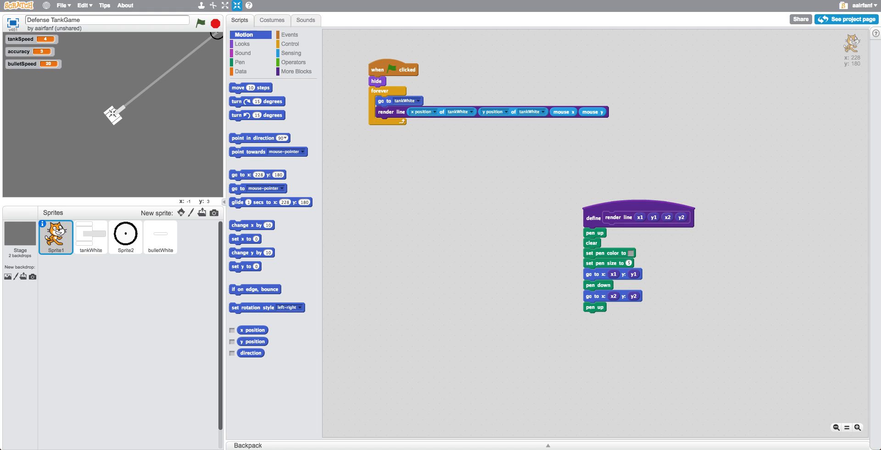
mouse_move(162, 92)
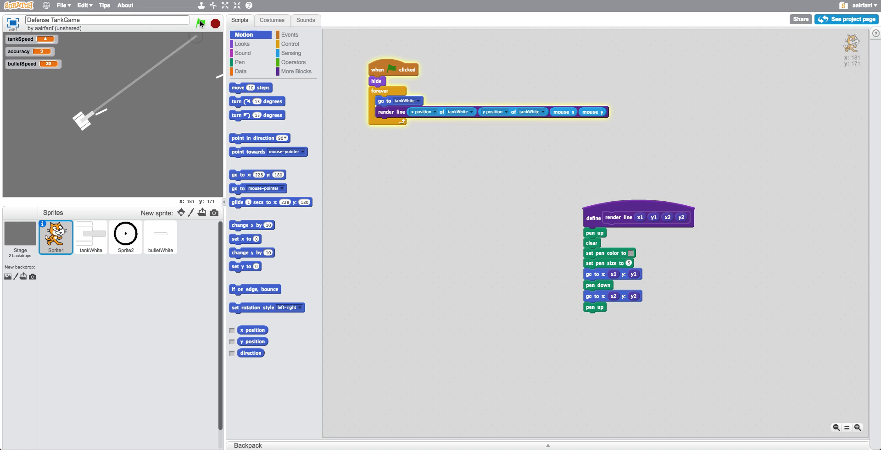
left_click(160, 233)
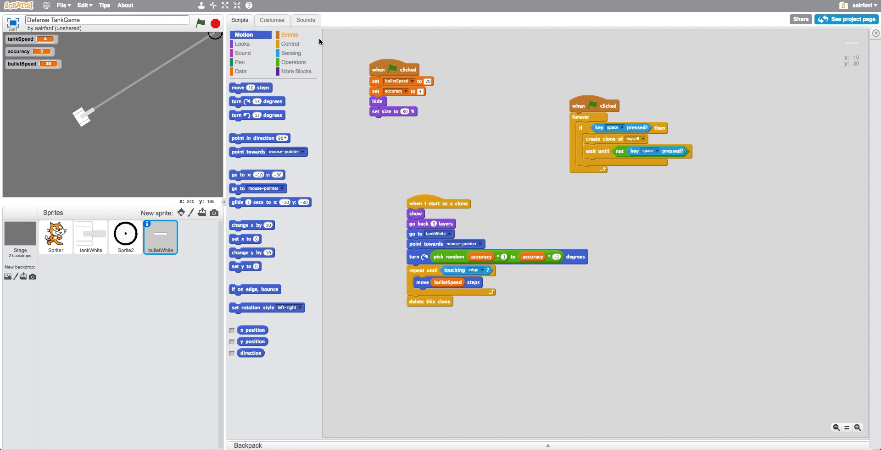
left_click(272, 20)
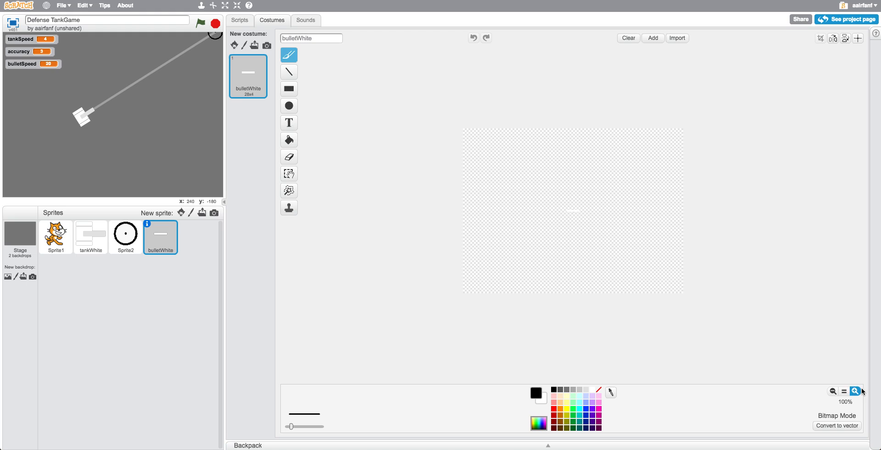
left_click(854, 391)
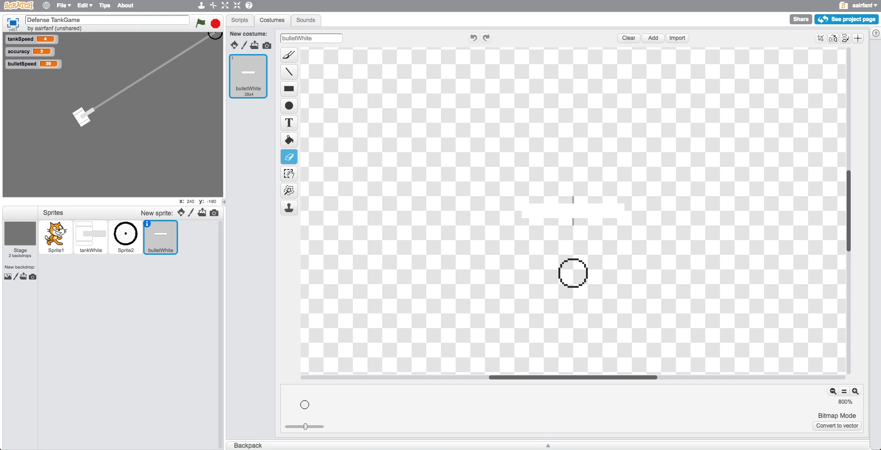
left_click_drag(573, 273, 352, 152)
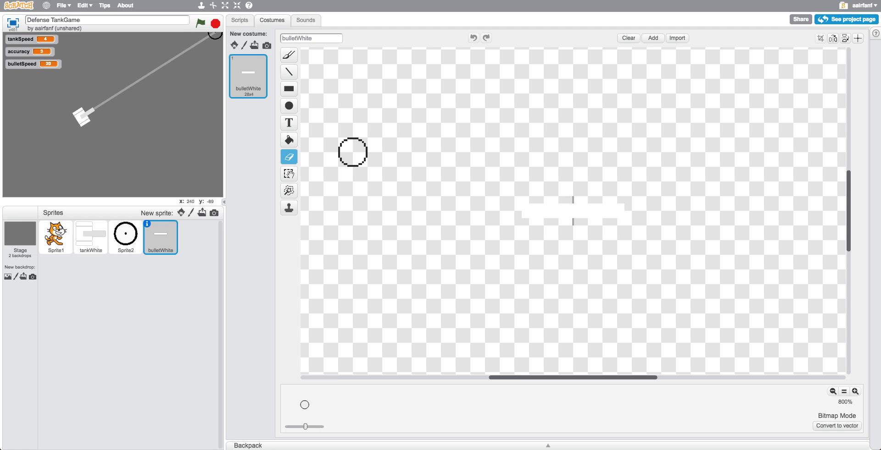
left_click(288, 173)
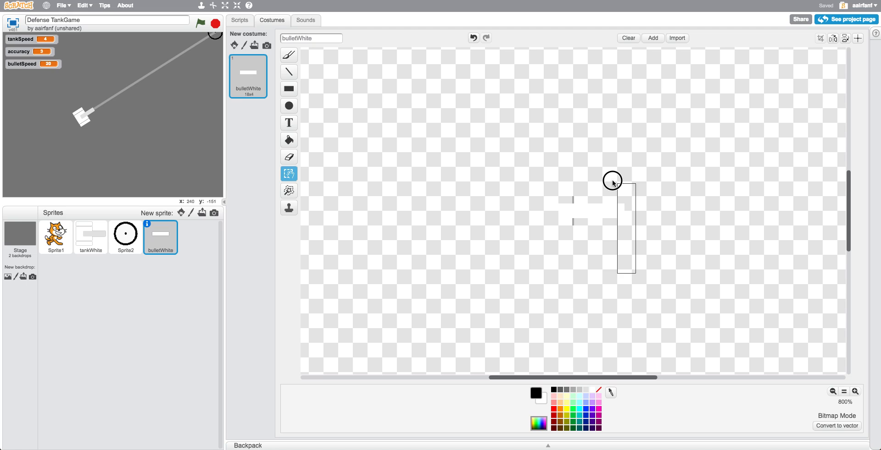
- Trim the bullet with eraser and selection so the costume becomes an 18x4 sliver
left_click_drag(612, 182, 587, 174)
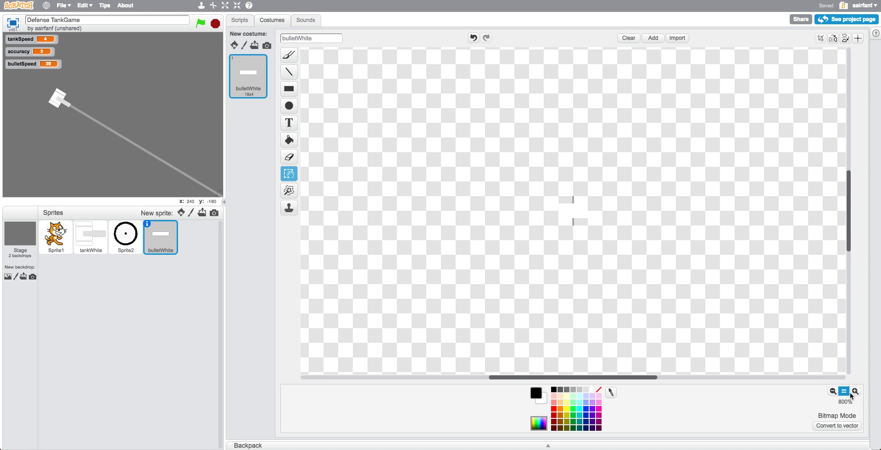
left_click(854, 392)
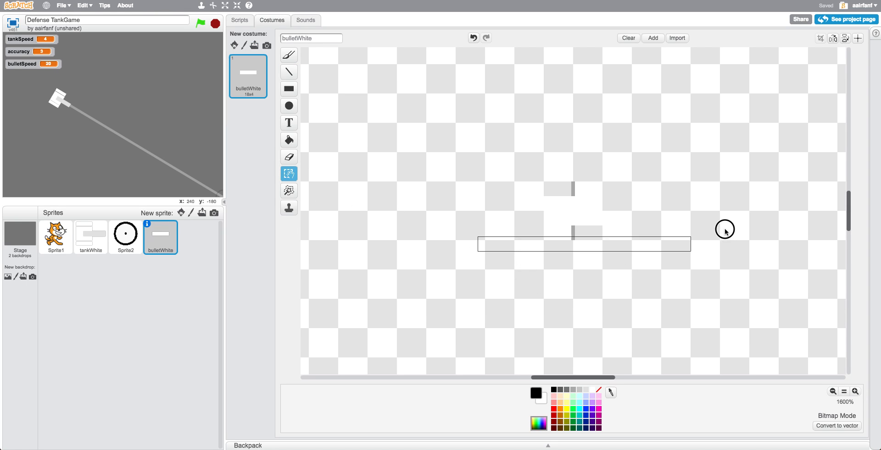
left_click_drag(690, 251, 724, 219)
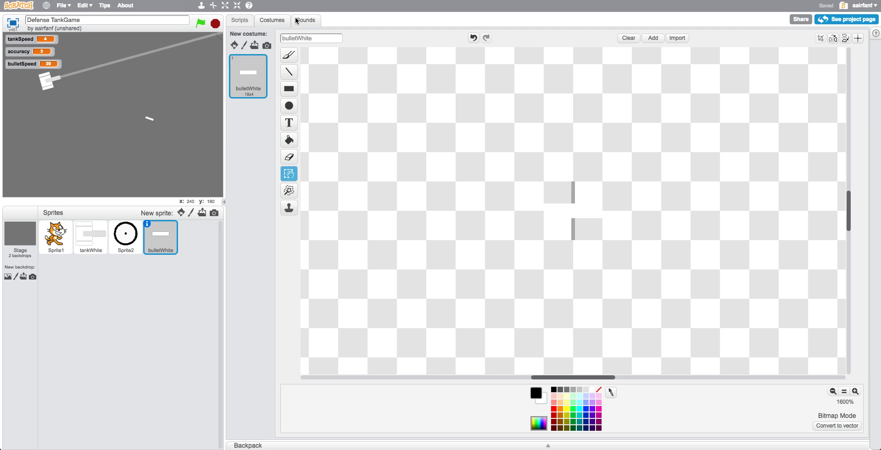
- Set the bullet sprite's starting accuracy to 5 in its green-flag script
left_click(239, 19)
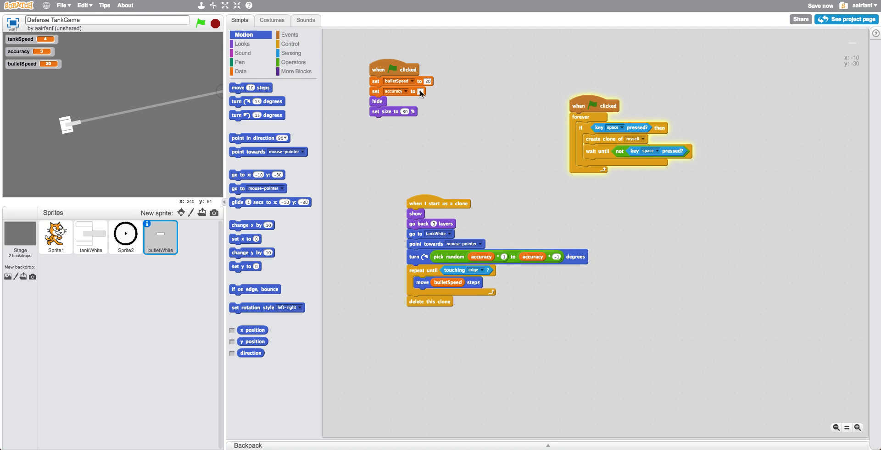
type("54")
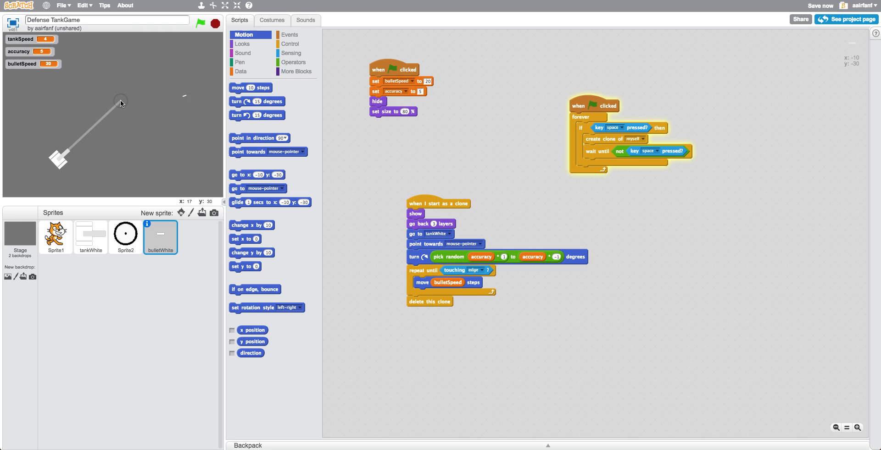
mouse_move(122, 97)
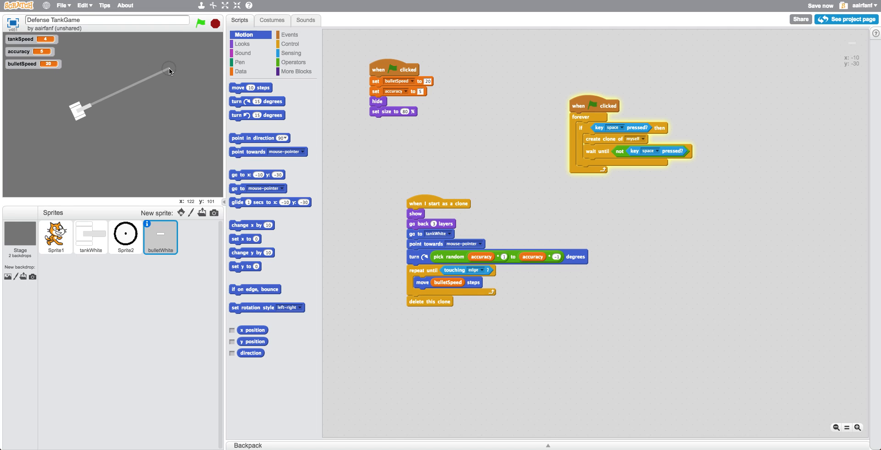
mouse_move(174, 71)
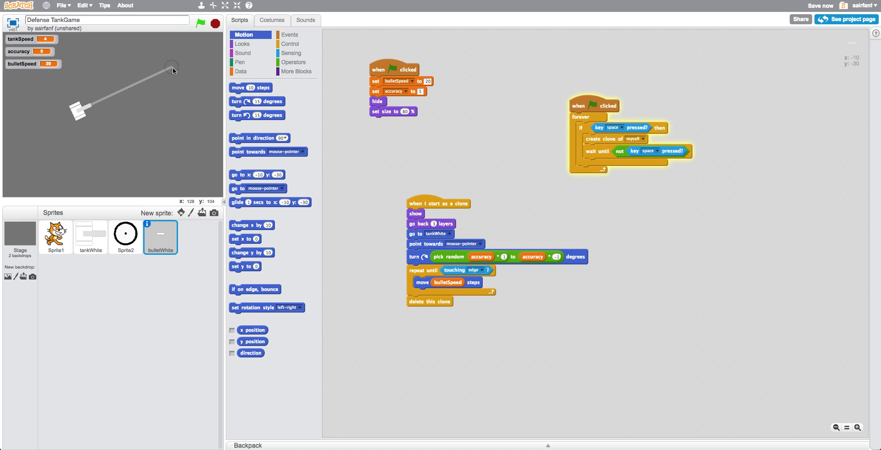
mouse_move(216, 74)
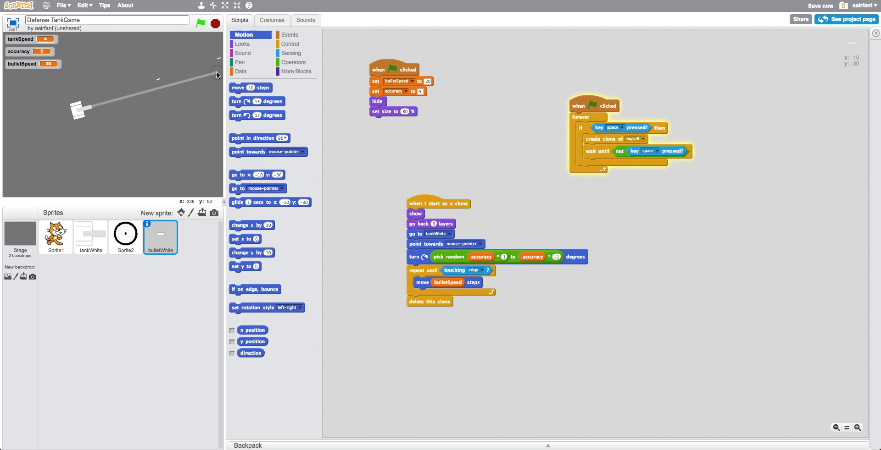
- Create a global variable named ammo for all sprites, then view tankWhite's scripts
left_click(252, 89)
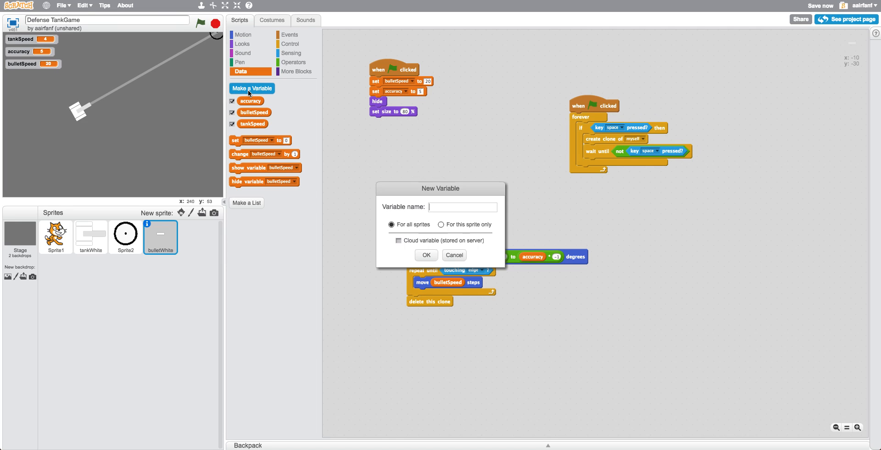
type("a")
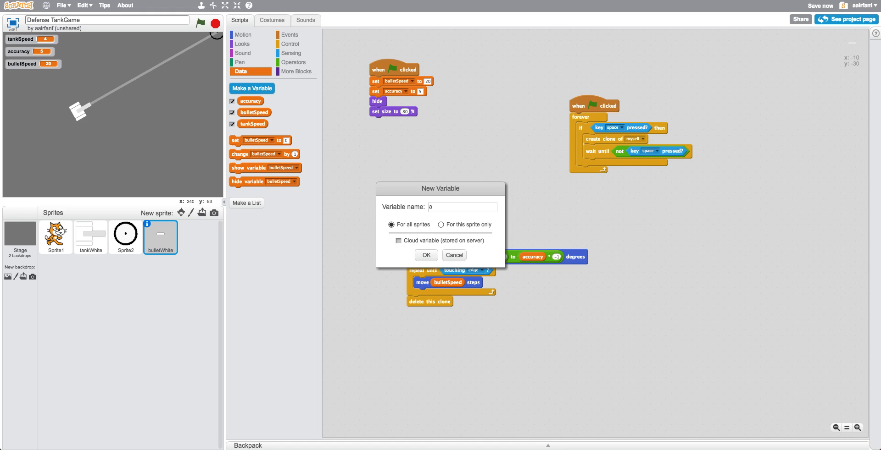
type("mmo")
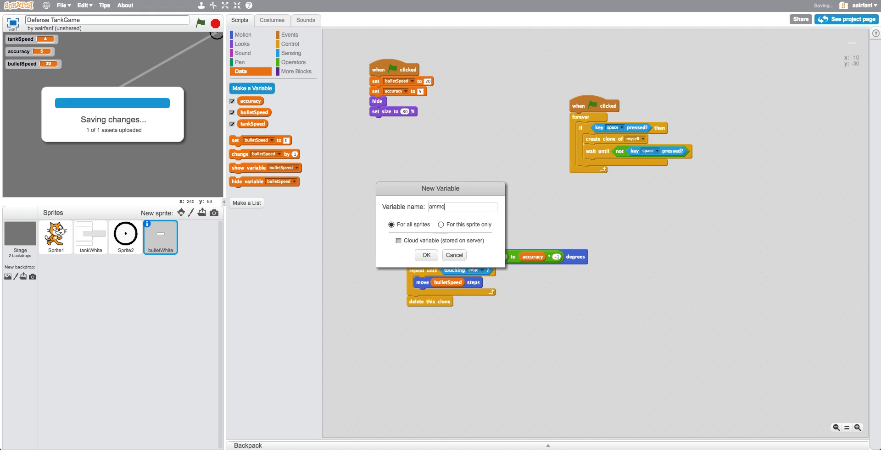
left_click(424, 256)
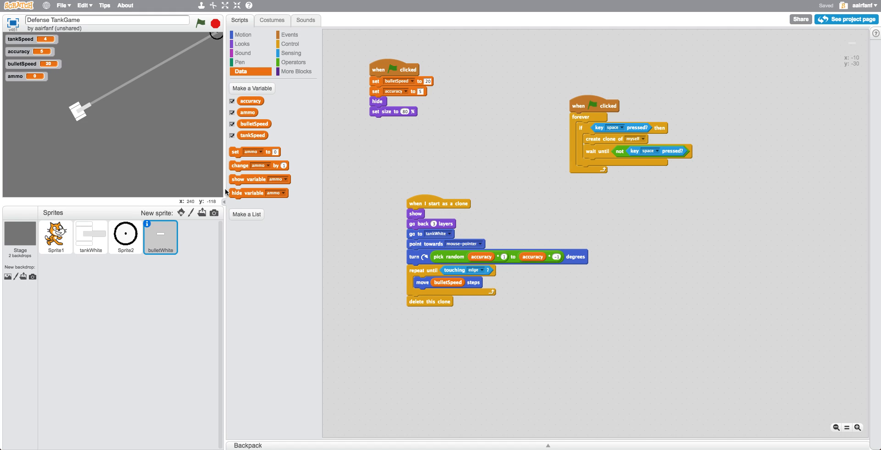
left_click(91, 236)
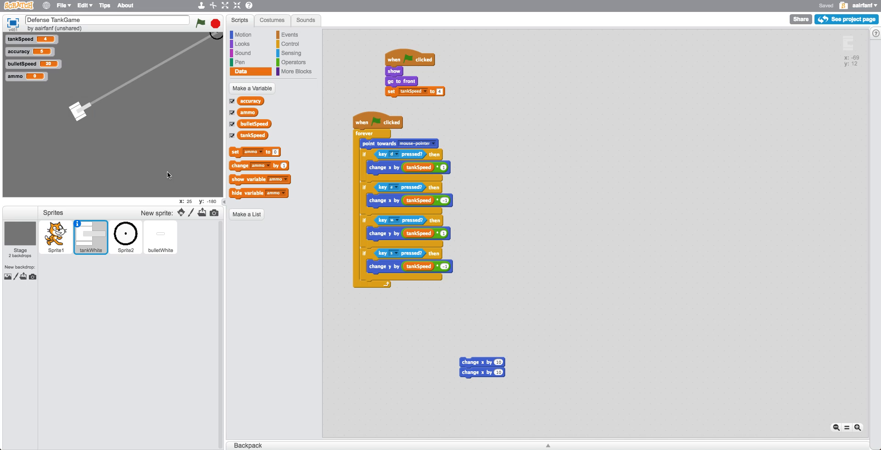
- In bulletWhite's firing loop, only clone a bullet when ammo exceeds 1, spending one per shot
left_click(160, 236)
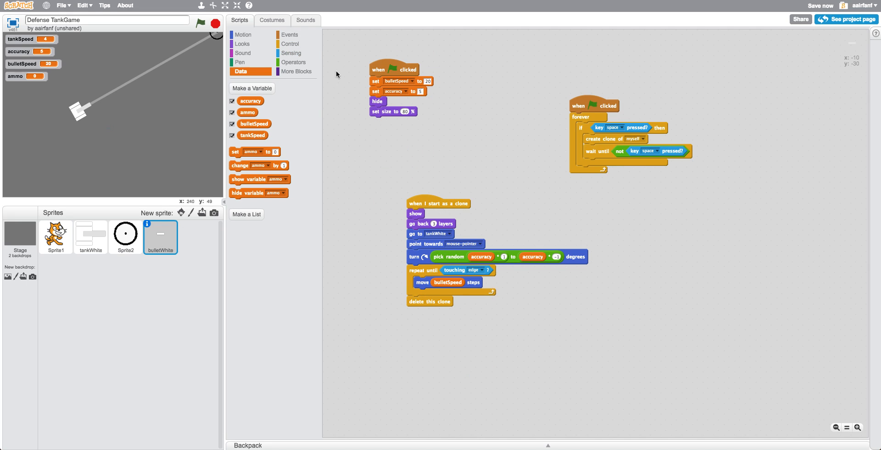
left_click(290, 34)
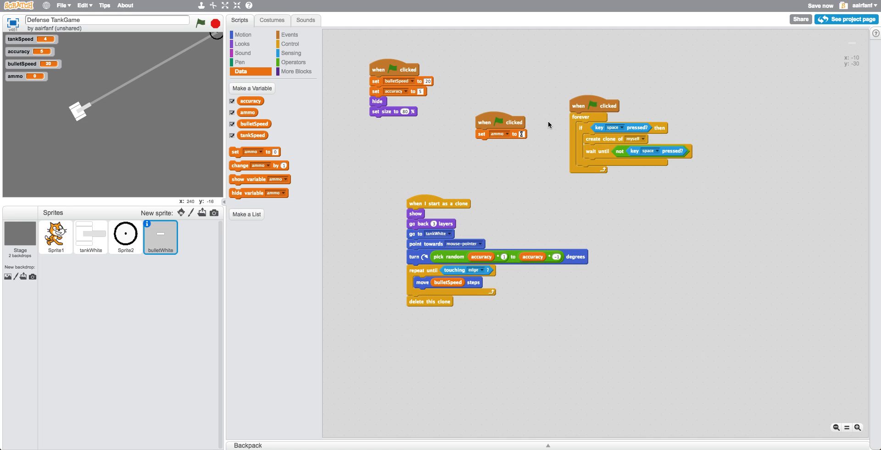
type("50")
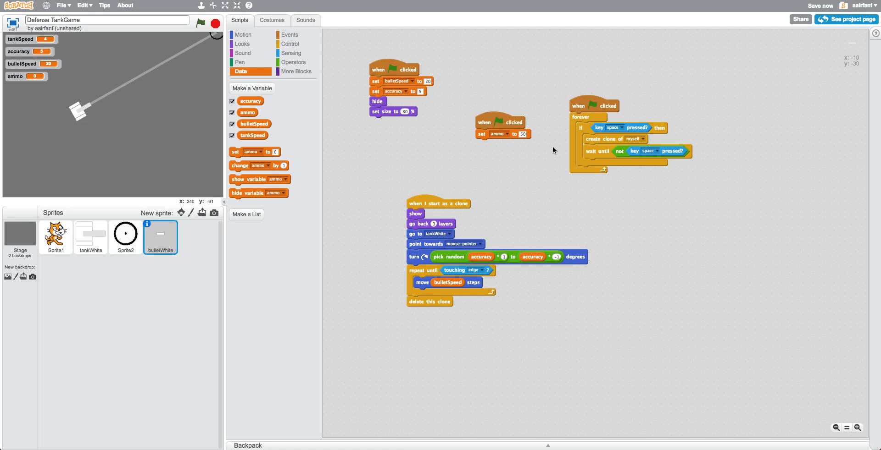
left_click(292, 61)
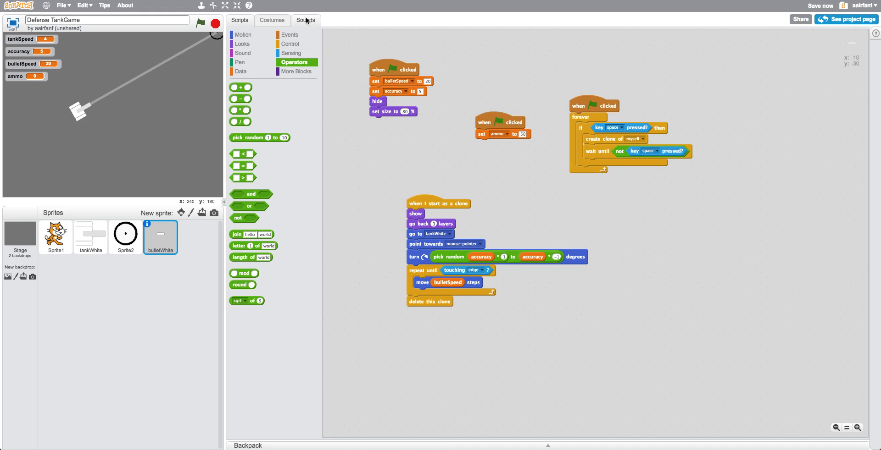
left_click(290, 44)
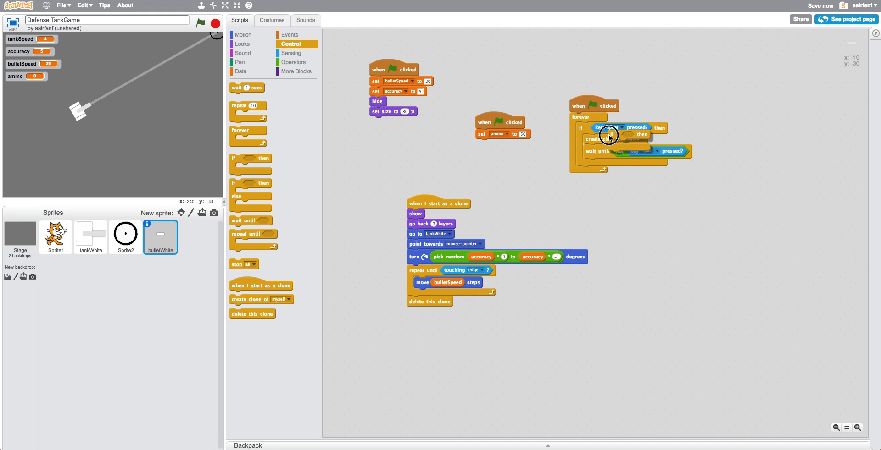
left_click(293, 62)
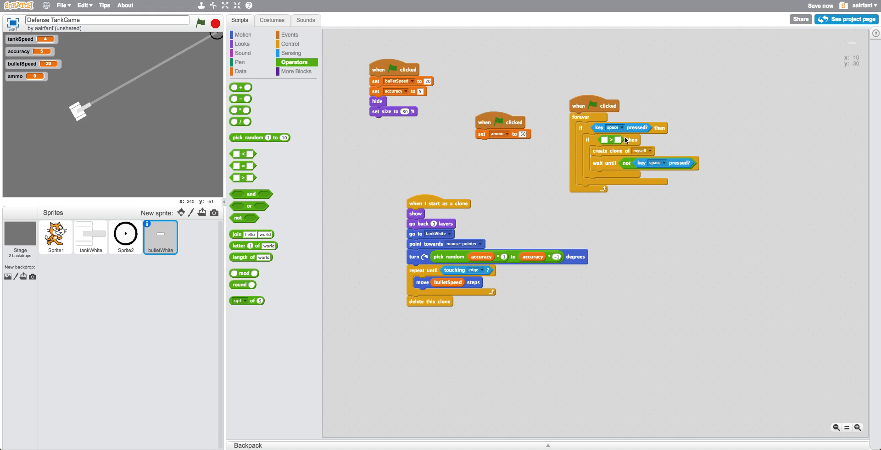
left_click(239, 72)
type("1")
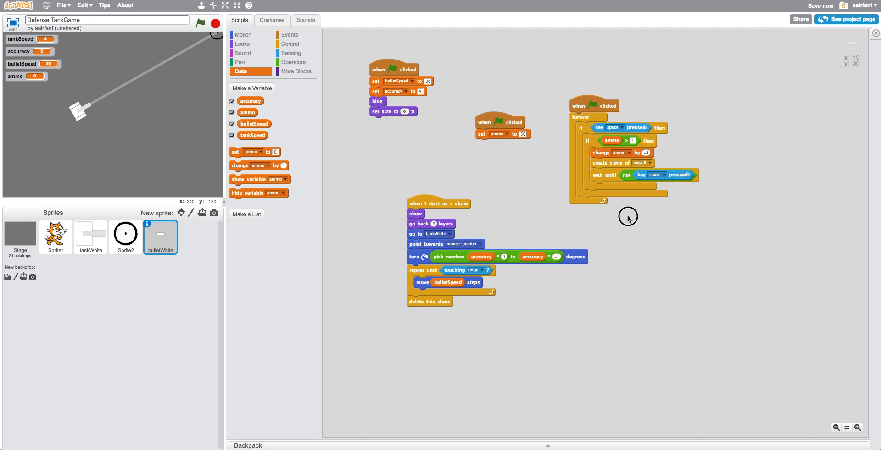
- Test the game with ammo starting at 1, then set the starting ammo to 20
left_click(522, 134)
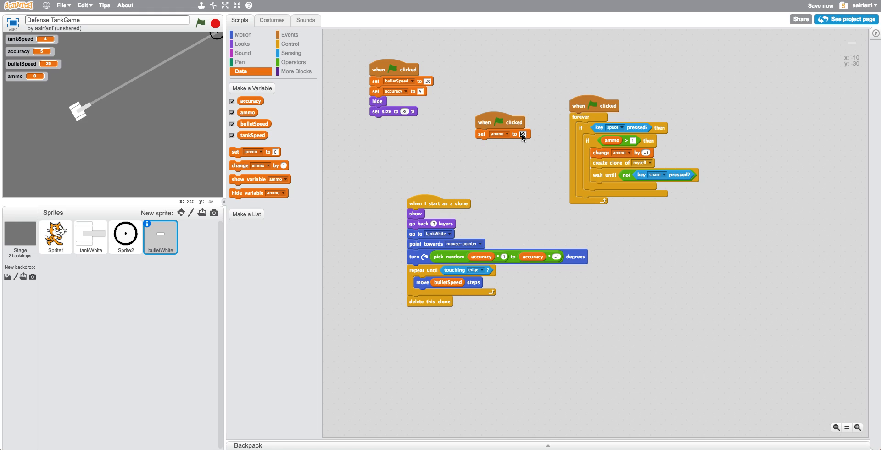
left_click(199, 25)
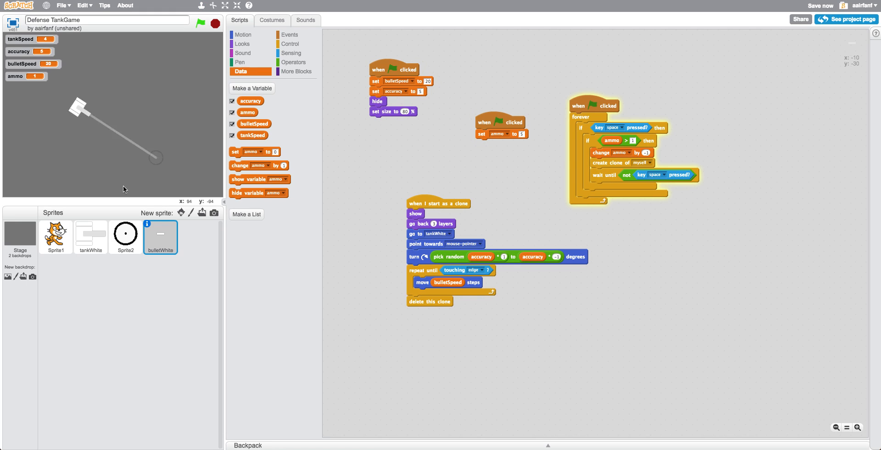
left_click(214, 24)
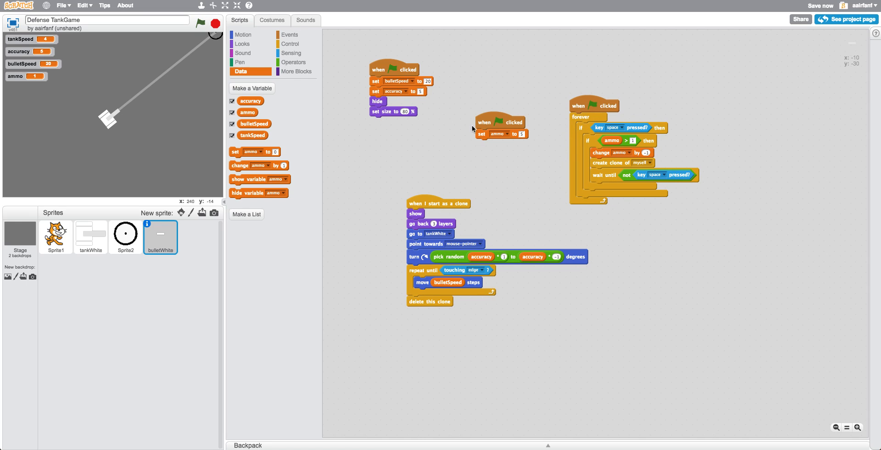
left_click_drag(496, 134, 651, 185)
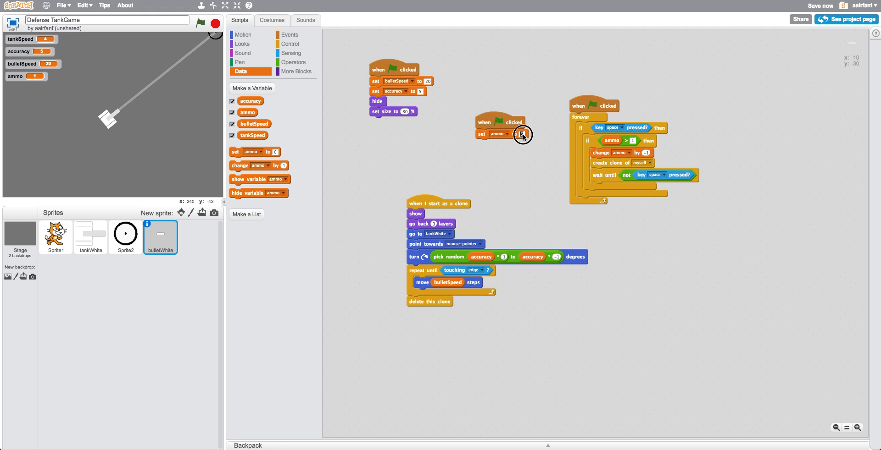
type("20")
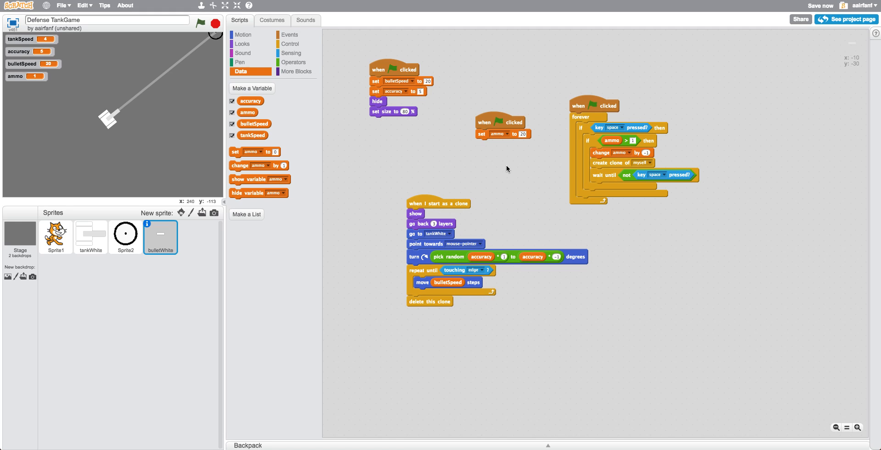
mouse_move(564, 140)
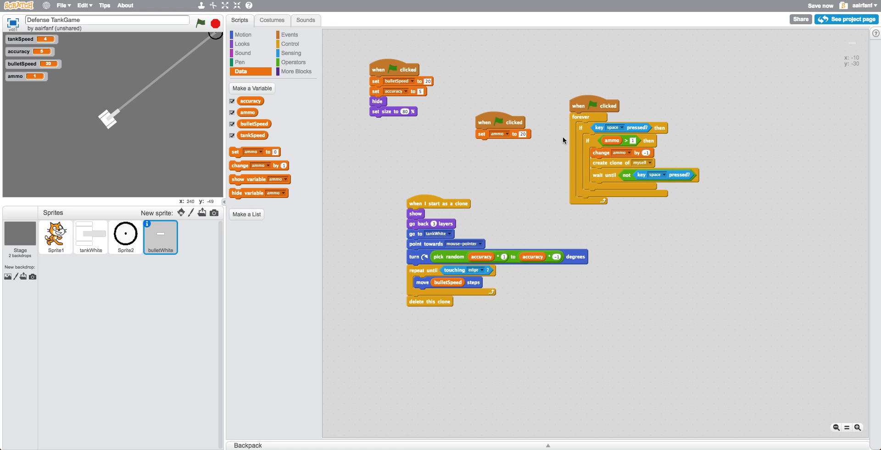
- Give the ammo check an else branch broadcasting a new noAmmo message, then add a blank painted sprite
left_click(290, 44)
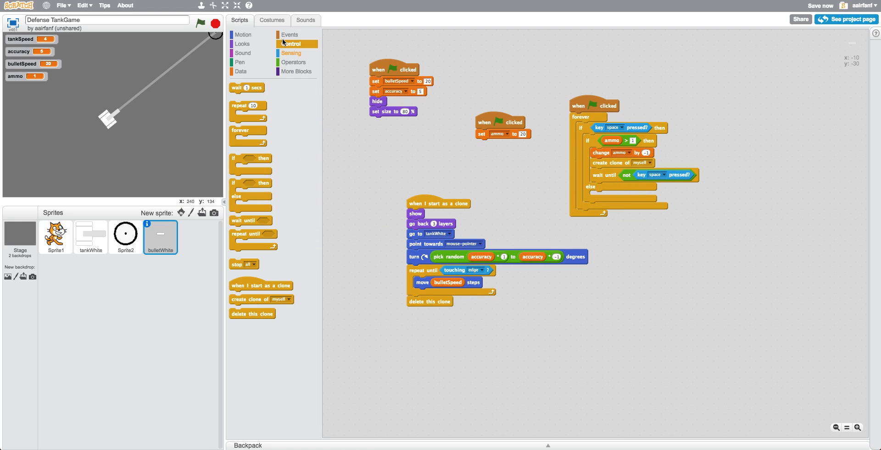
left_click(289, 34)
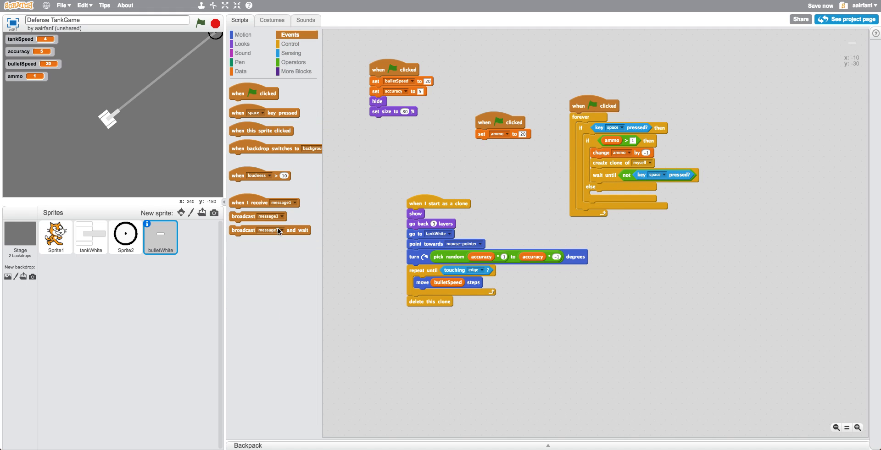
left_click(640, 195)
type("noA")
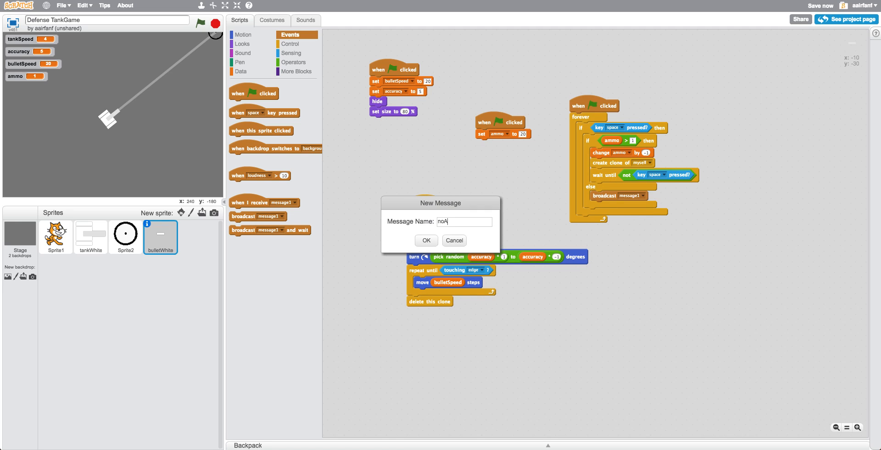
left_click(425, 240)
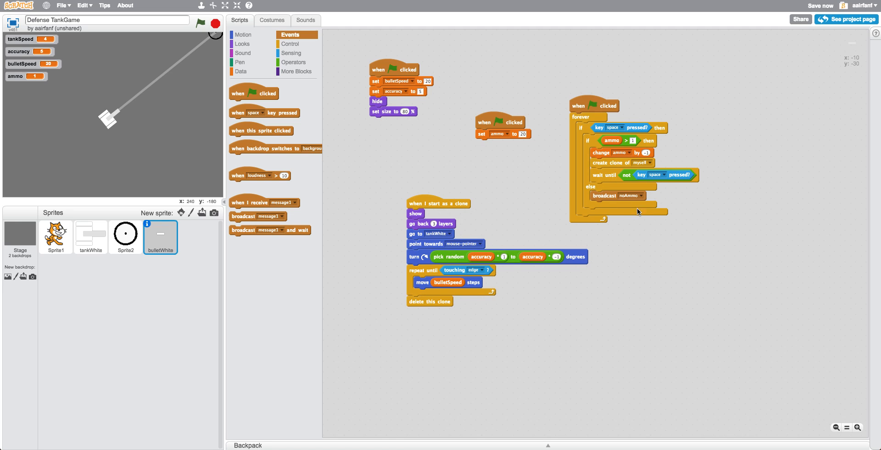
left_click(192, 213)
type("noA")
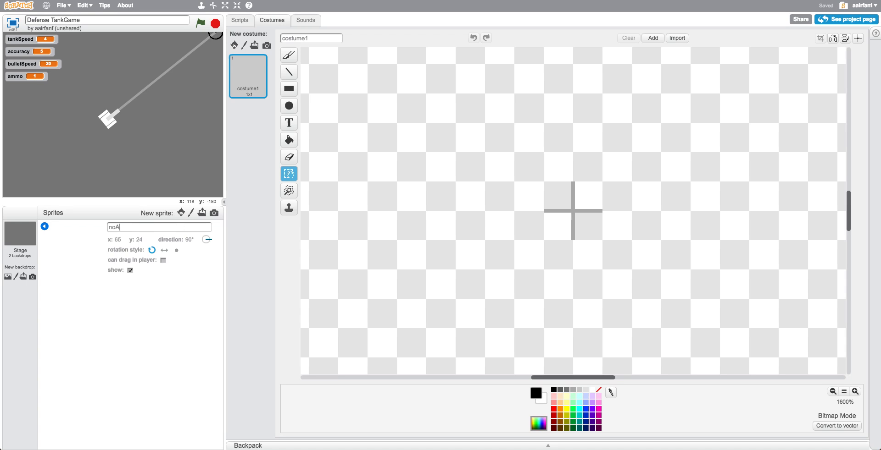
- Name the new sprite noAmmo and rename Sprite2 to crosshair
type("mmo")
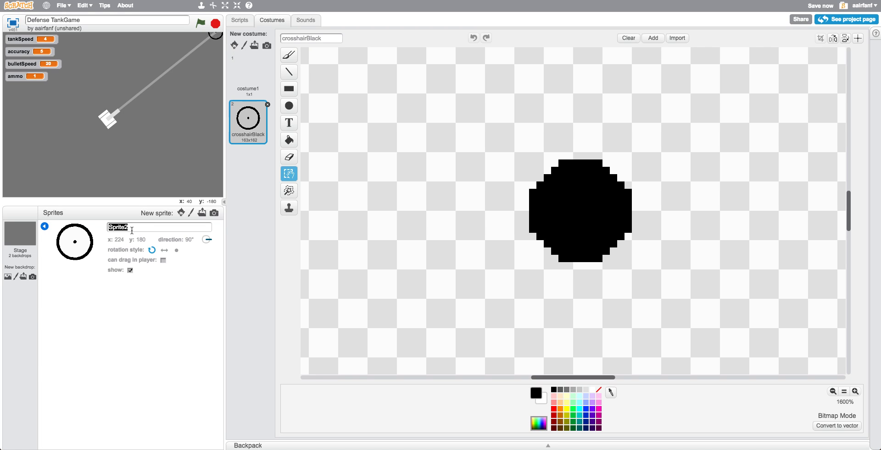
type("cur")
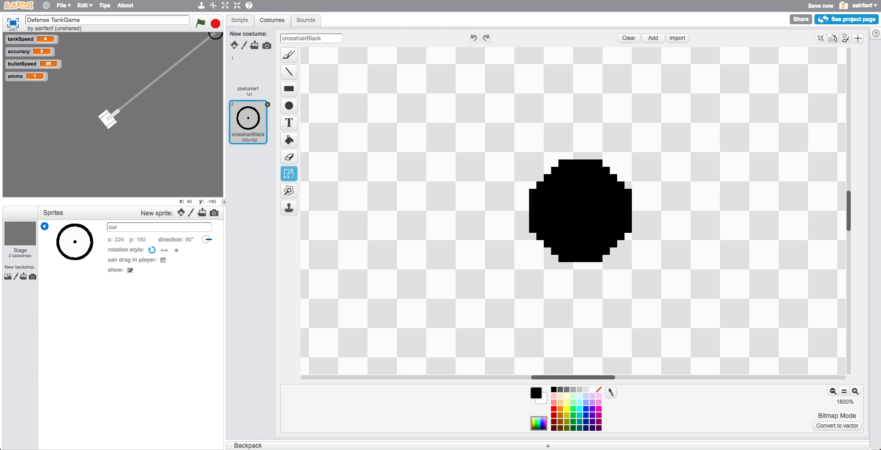
type("crosshair")
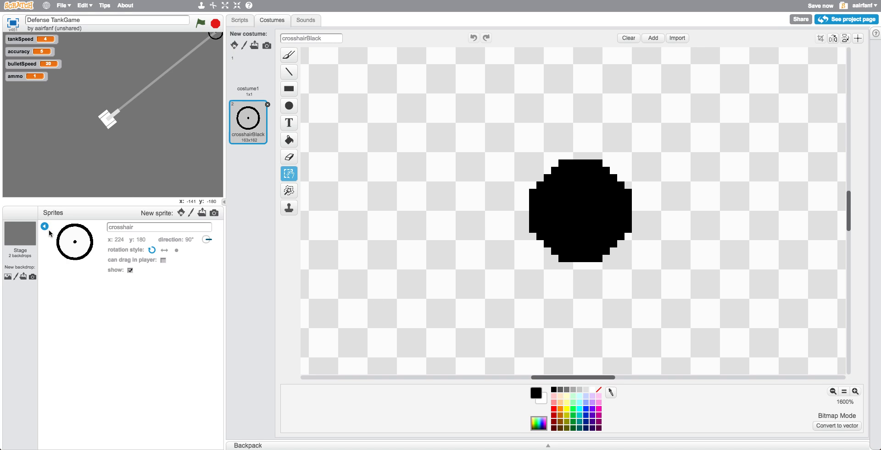
left_click(195, 236)
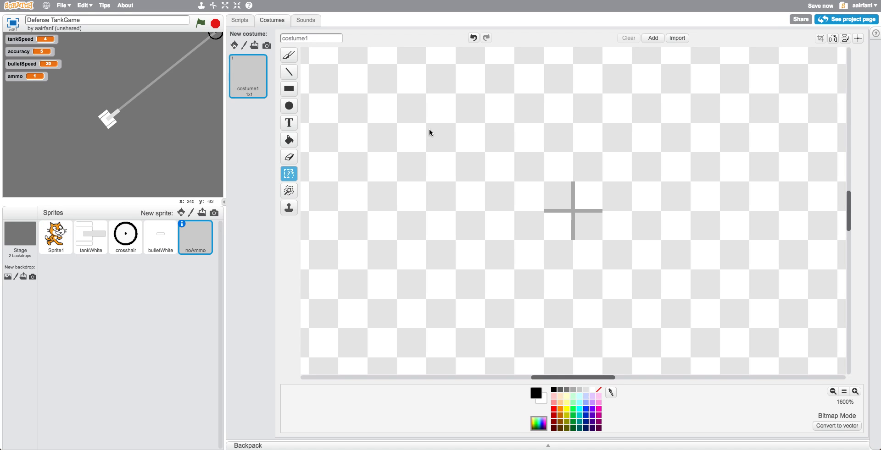
- Convert the costume to vector, draw a rectangle and add 'NO AMMO' text
left_click(832, 392)
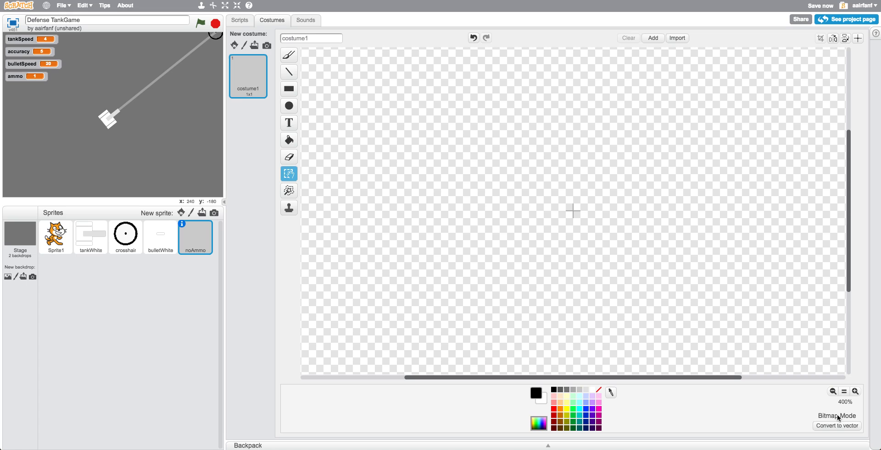
left_click(837, 425)
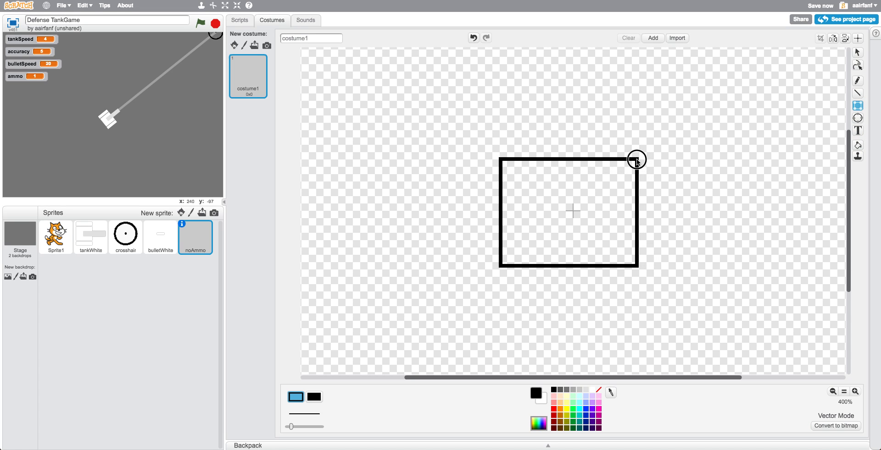
left_click_drag(637, 159, 645, 168)
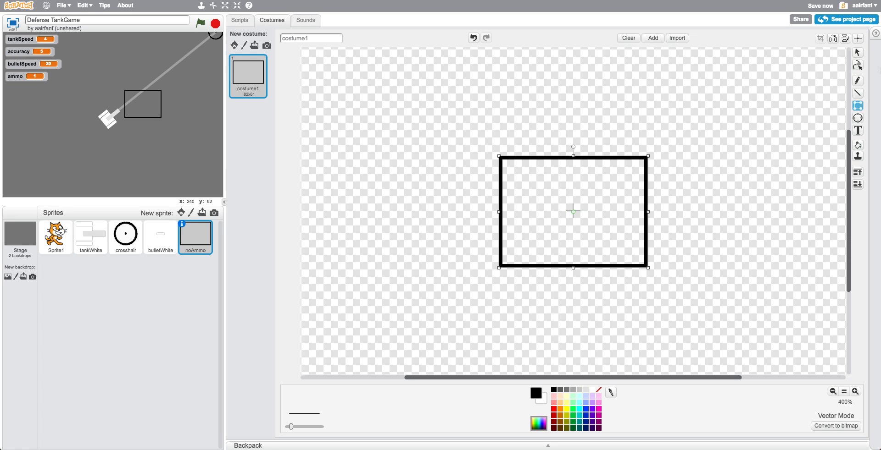
left_click(857, 131)
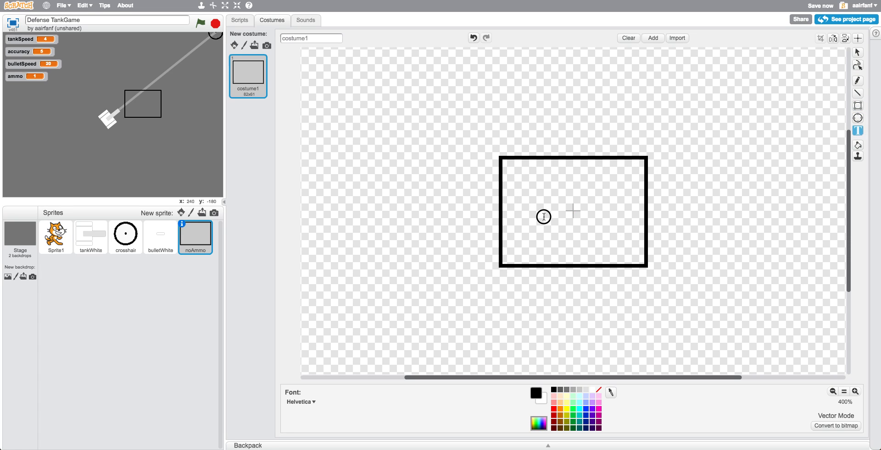
type("no ammo")
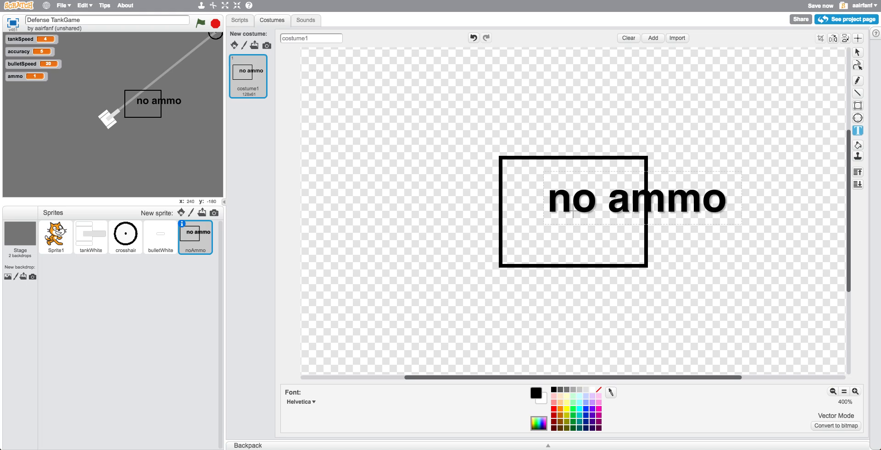
type("NO AMM")
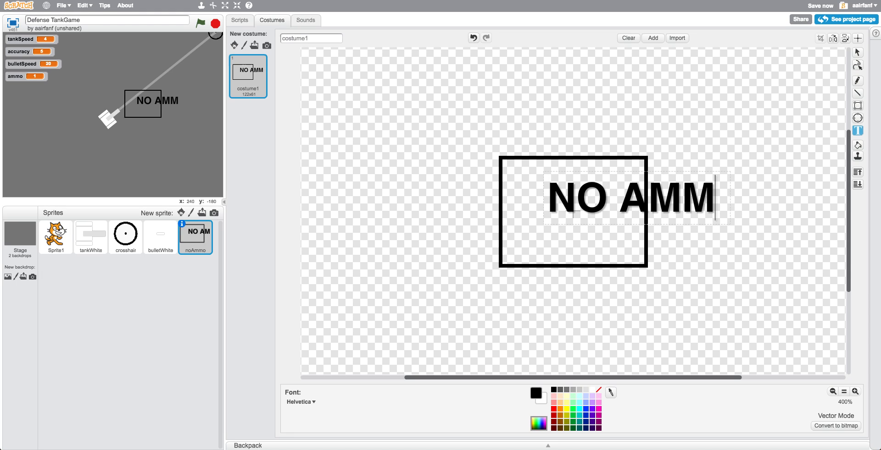
type("O")
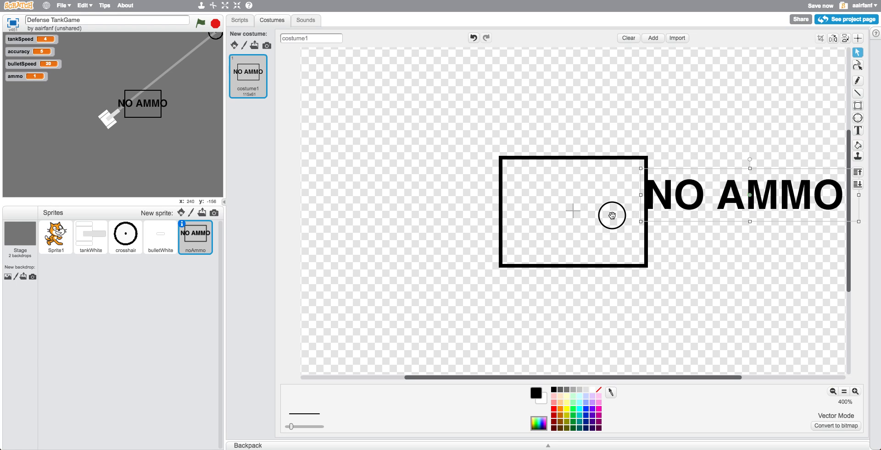
- Move the NO AMMO text into the rectangle and resize the box to fit tightly around it
left_click_drag(747, 195, 579, 212)
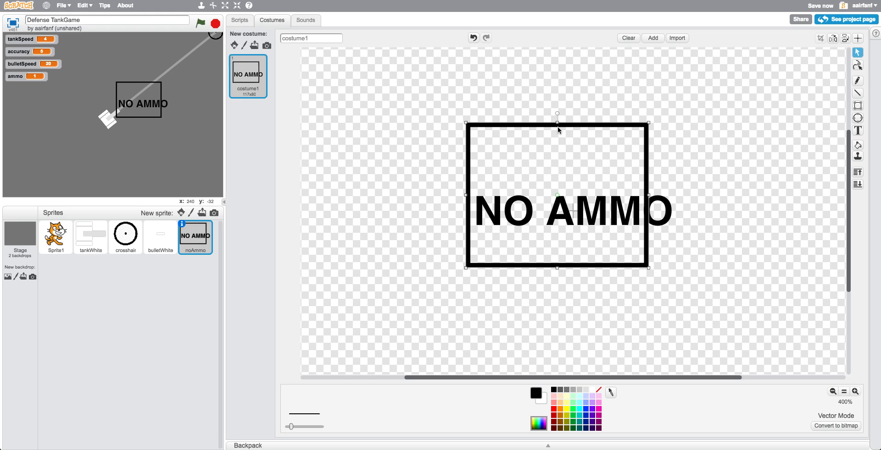
left_click_drag(557, 124, 548, 186)
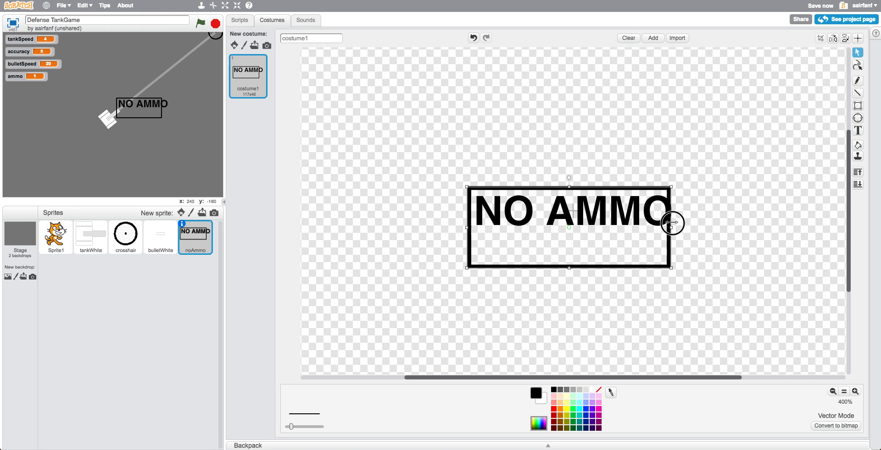
left_click_drag(672, 223, 576, 248)
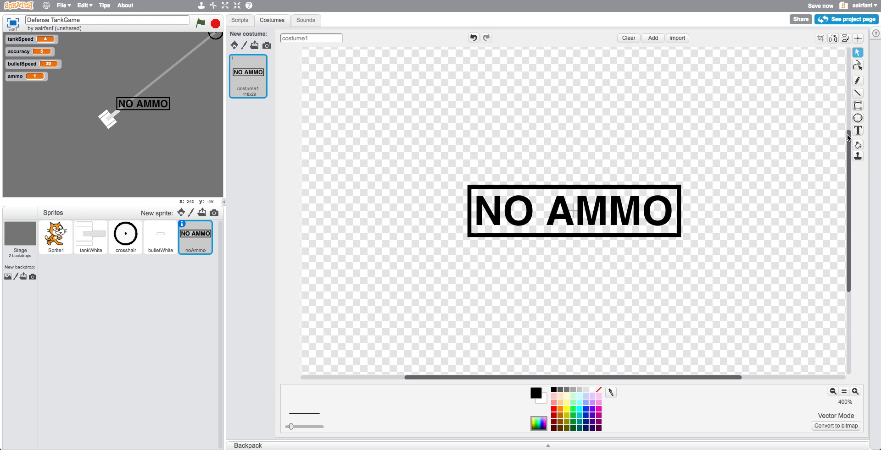
left_click(856, 145)
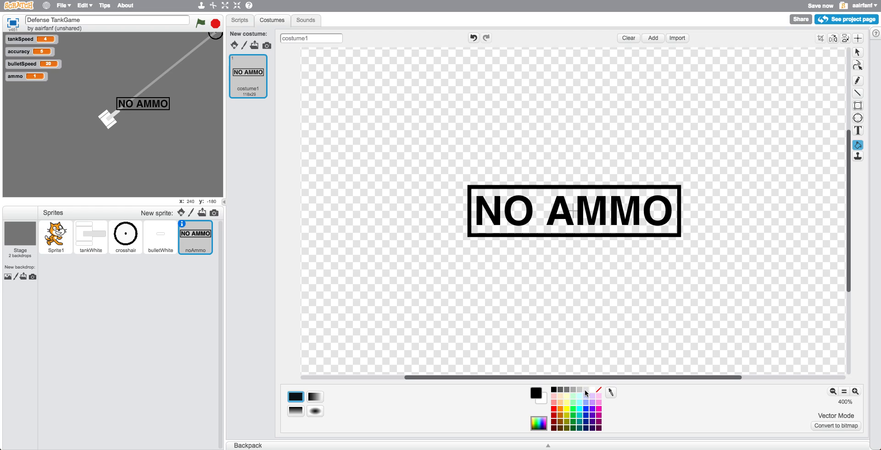
mouse_move(562, 414)
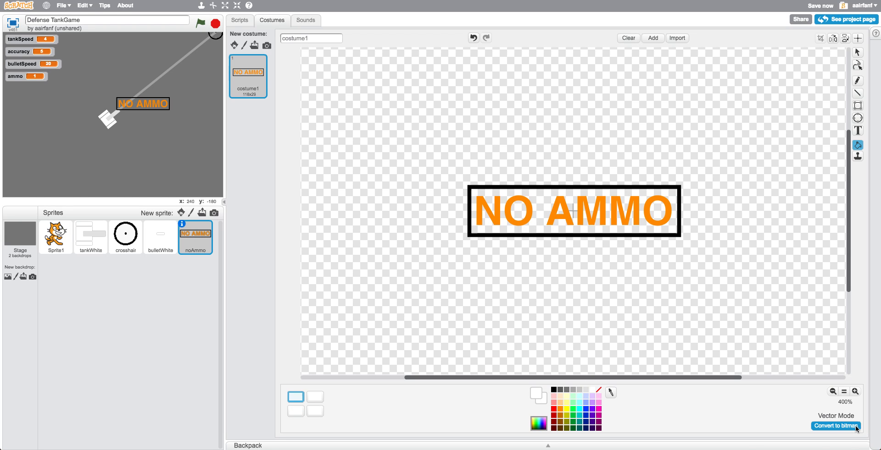
- Convert the costume to bitmap with filled colour, then drag the warning to the stage's top-left
left_click(835, 426)
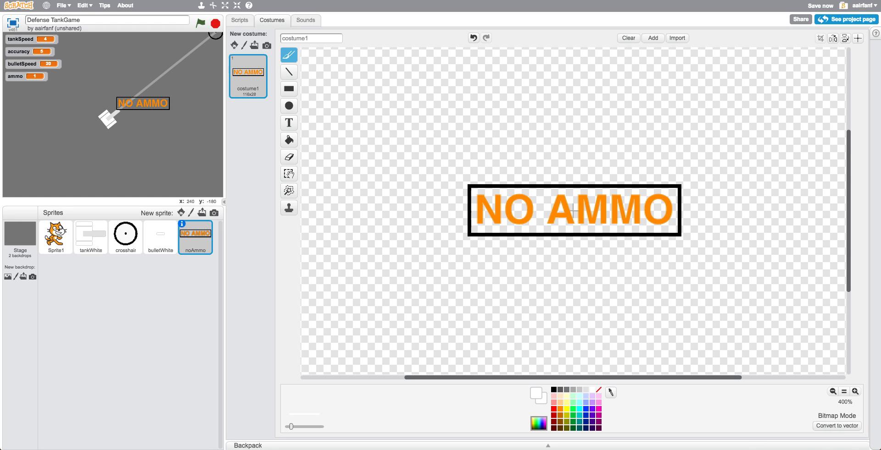
left_click(288, 140)
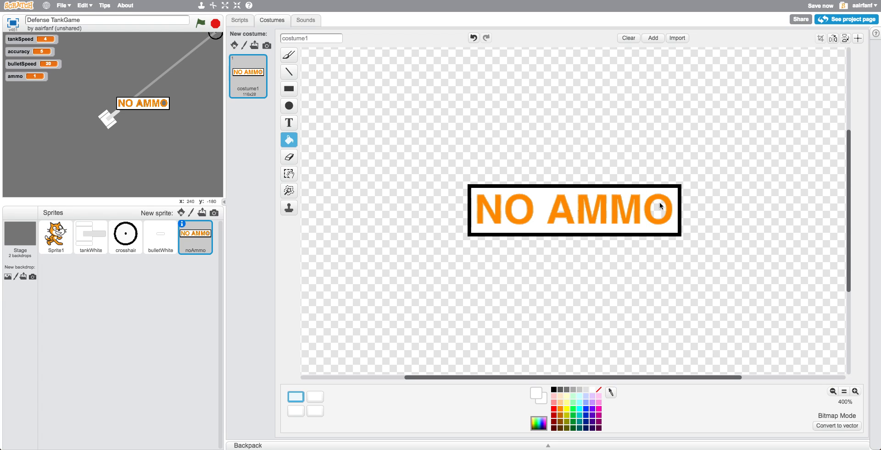
mouse_move(561, 212)
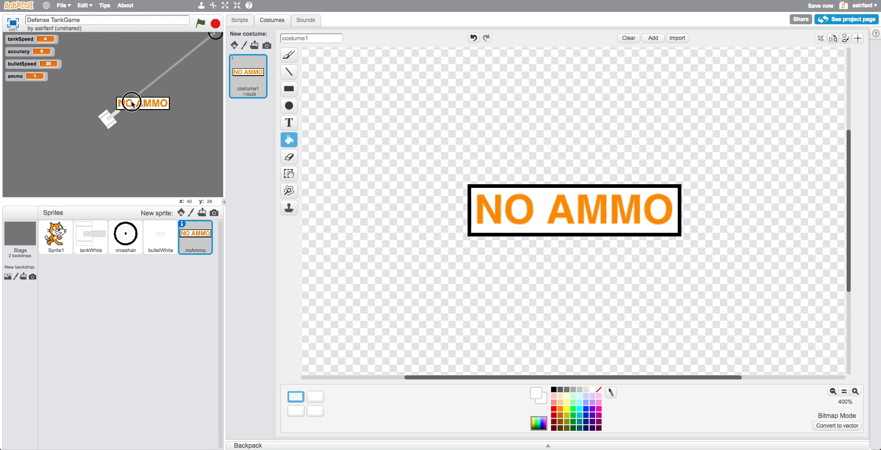
left_click_drag(143, 102, 40, 180)
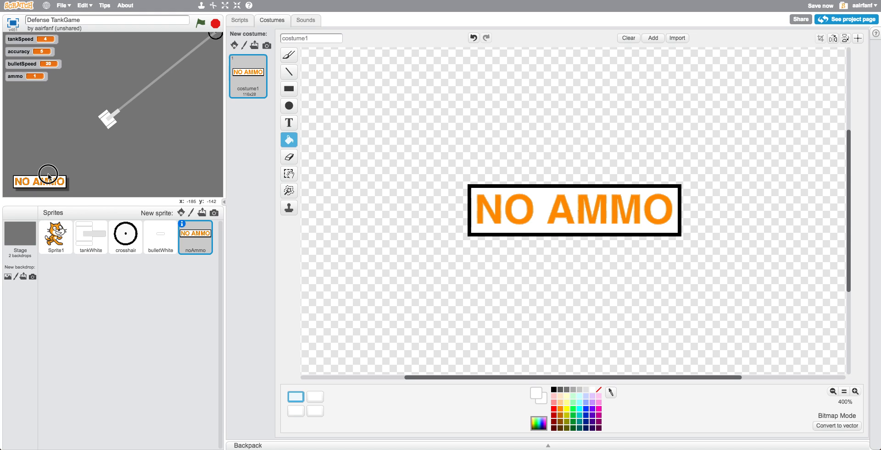
left_click_drag(39, 180, 109, 164)
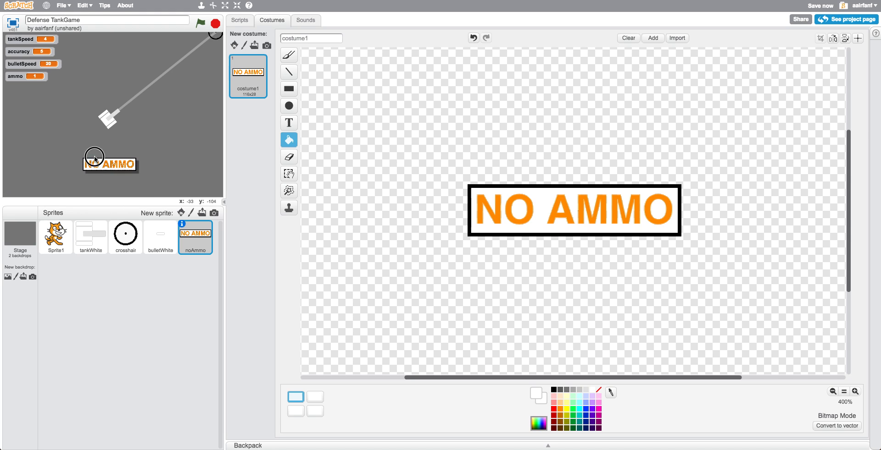
left_click_drag(109, 164, 109, 44)
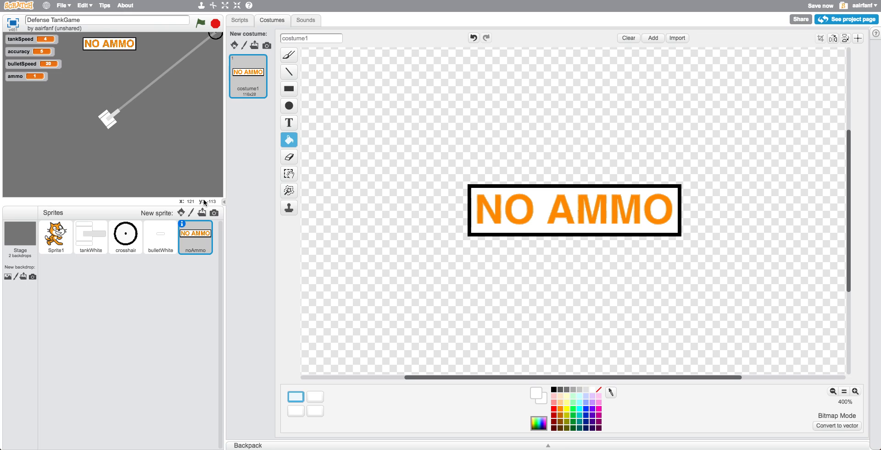
- Rename the sprite WARNING and start a 'when I receive noAmmo' script
left_click(238, 19)
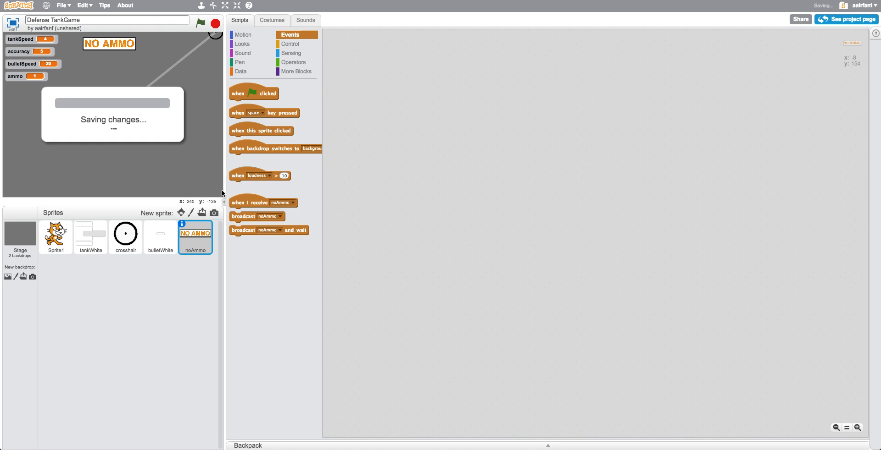
left_click(195, 238)
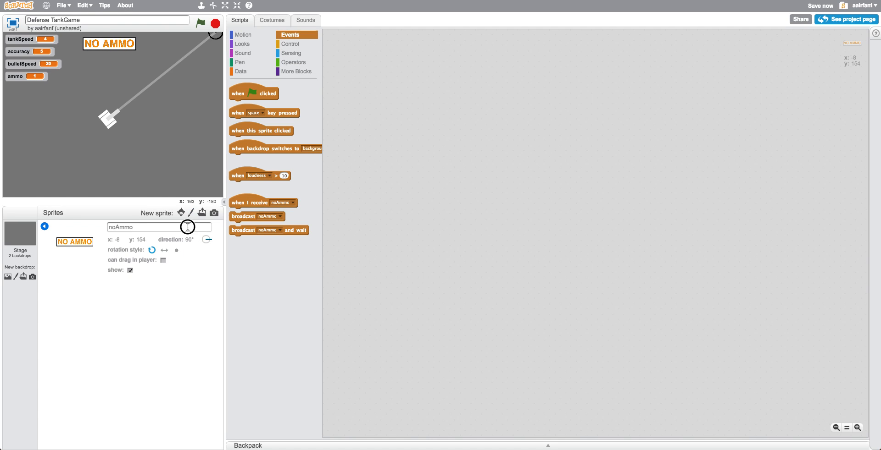
type("WARNING")
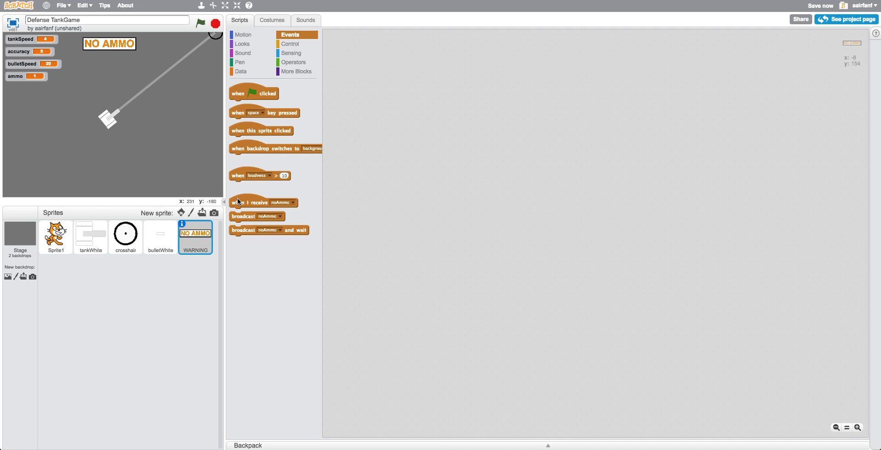
left_click_drag(259, 201, 468, 150)
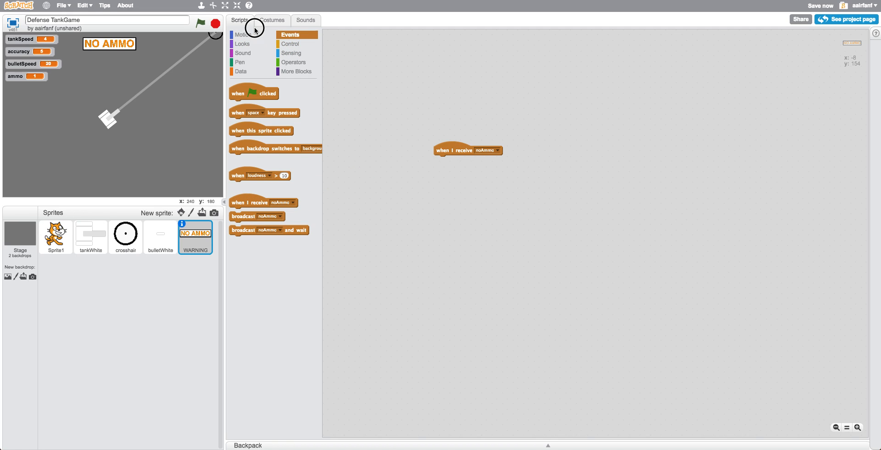
left_click(291, 44)
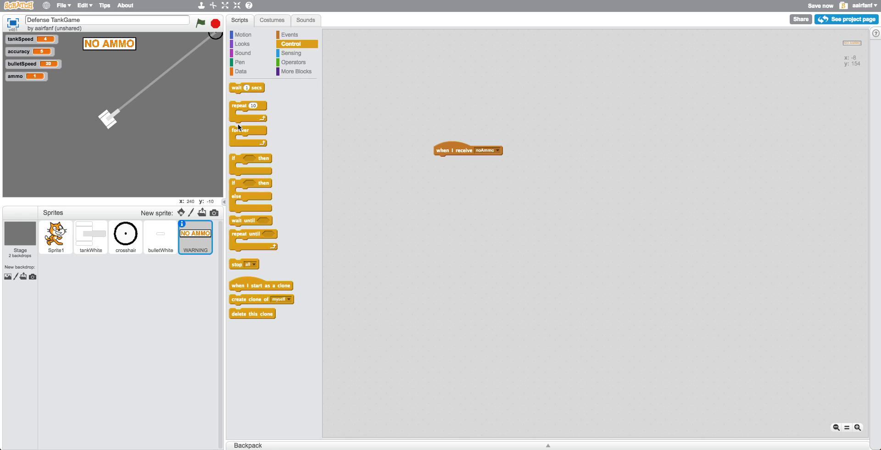
left_click(242, 34)
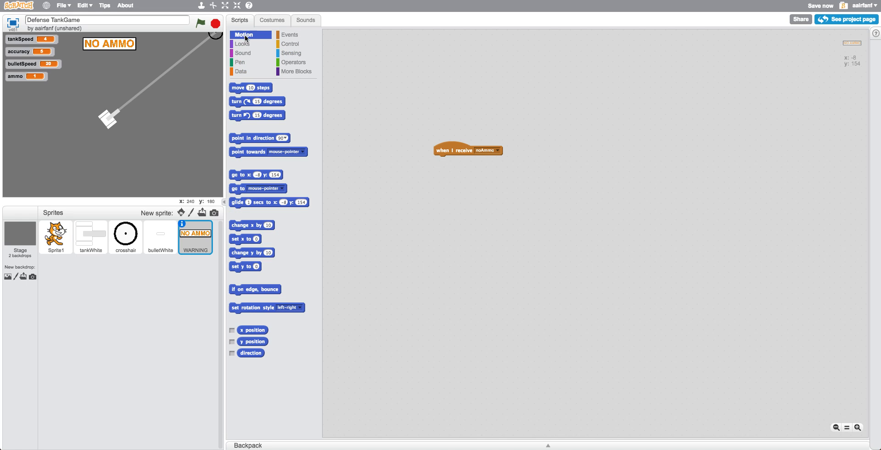
left_click(243, 44)
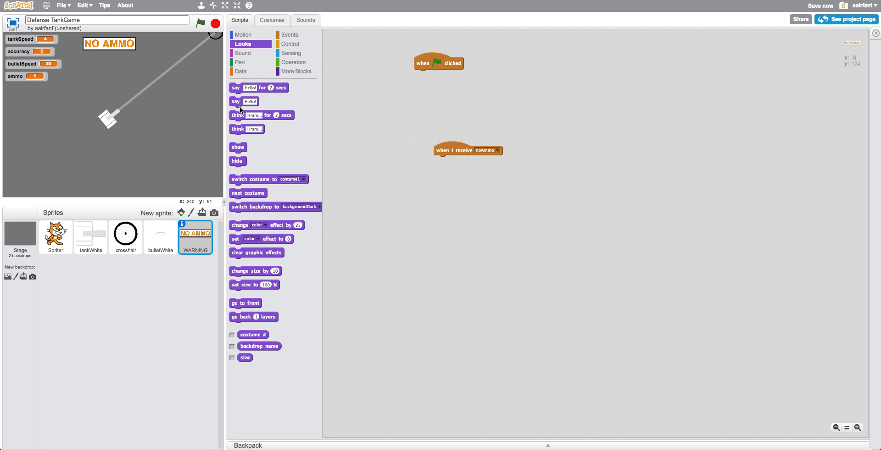
- Hide the warning on green flag; on noAmmo set size to 150% and show it
left_click_drag(236, 160, 422, 75)
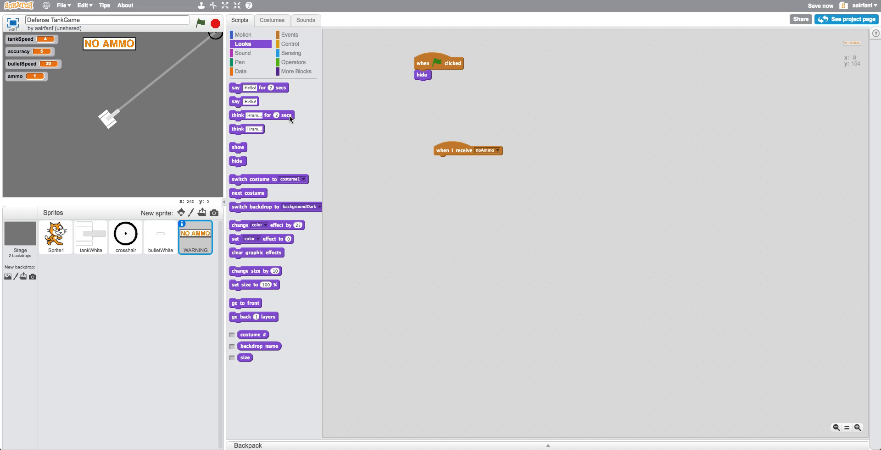
left_click_drag(238, 147, 447, 198)
type("150")
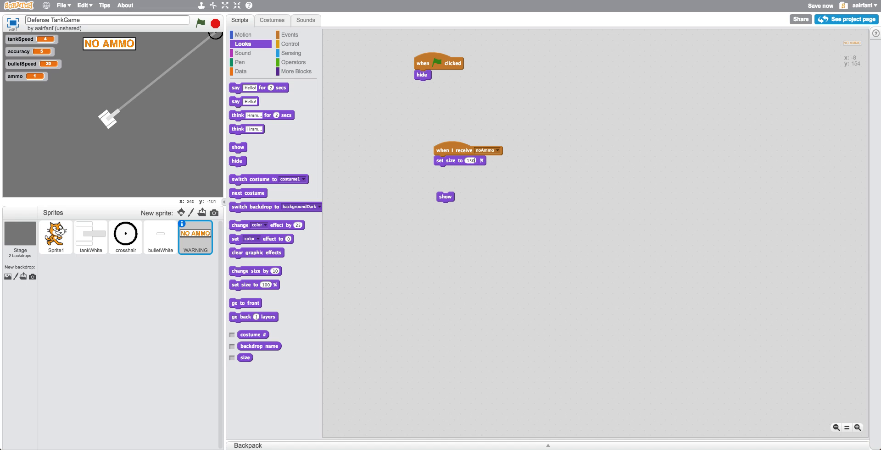
left_click_drag(445, 196, 442, 170)
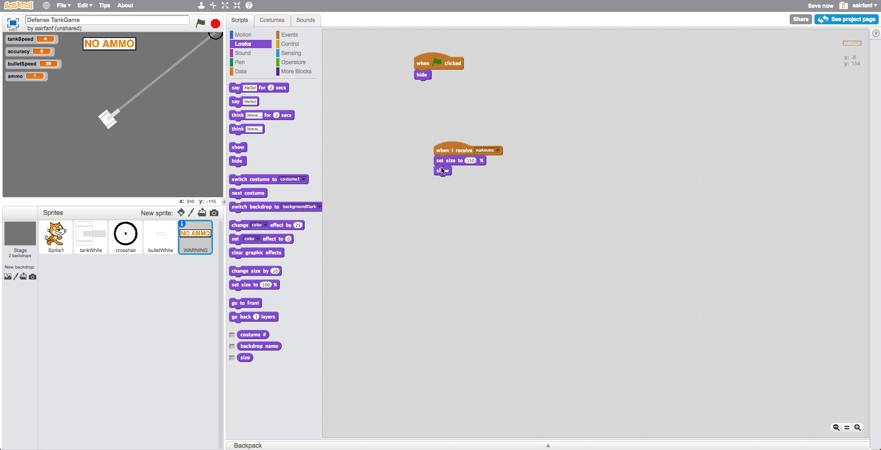
left_click(291, 44)
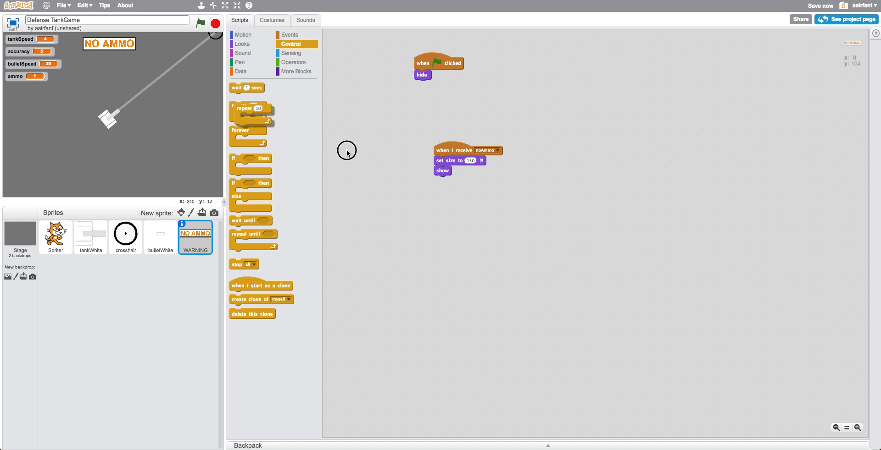
- After show, add a repeat-4 loop that changes the warning's size each pass
left_click_drag(251, 108, 452, 181)
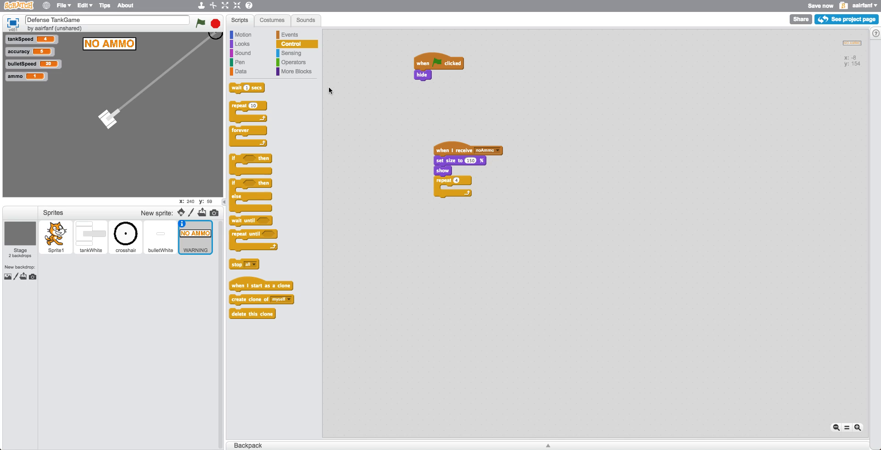
left_click(243, 44)
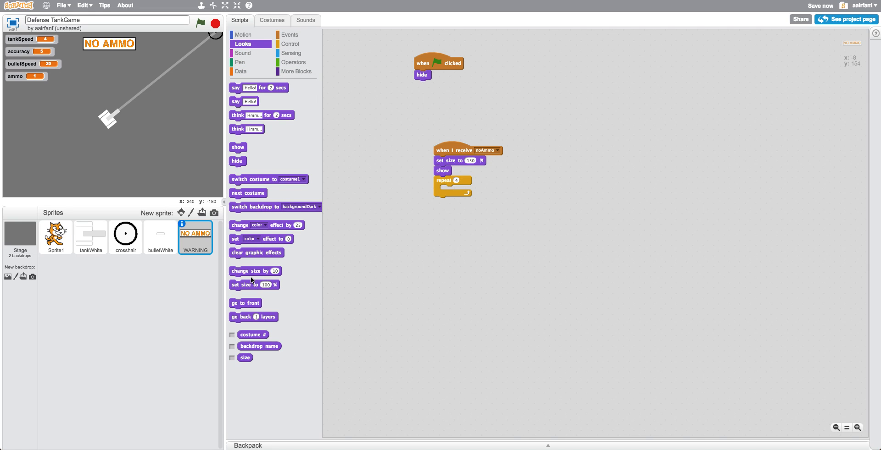
left_click_drag(254, 271, 455, 200)
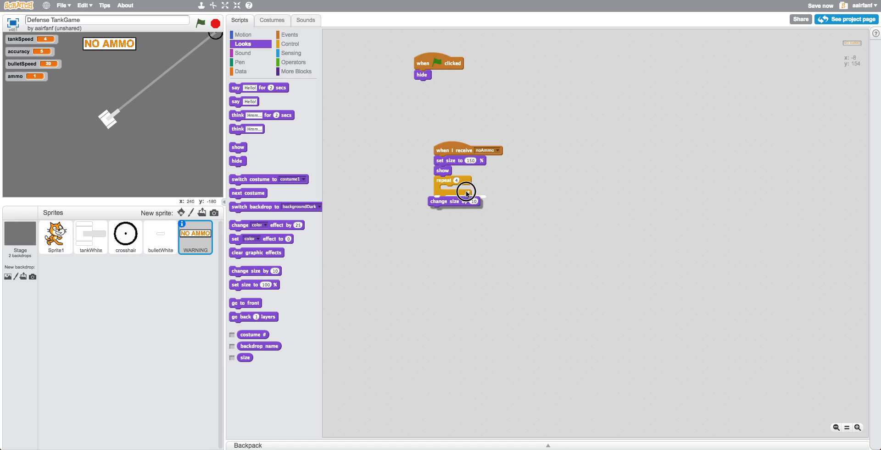
left_click_drag(454, 201, 453, 190)
type("-1")
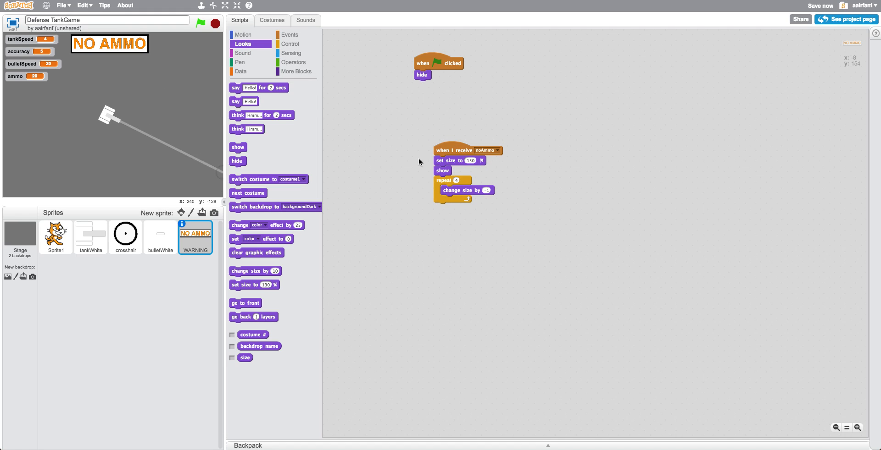
- Add a wait of 1 second and attach a second repeat-10 loop after it
left_click(290, 44)
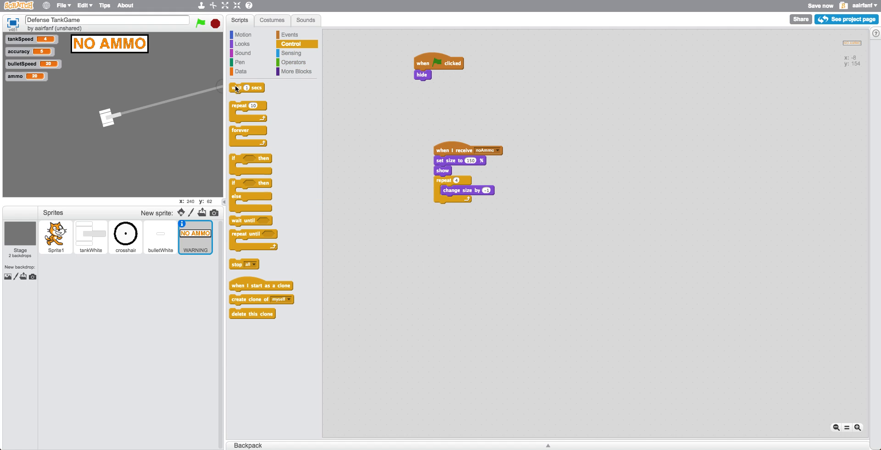
left_click_drag(246, 88, 451, 208)
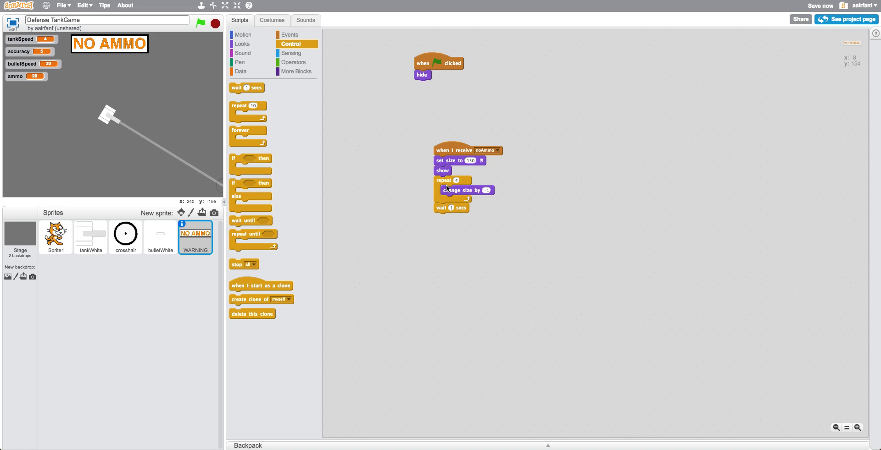
left_click(242, 43)
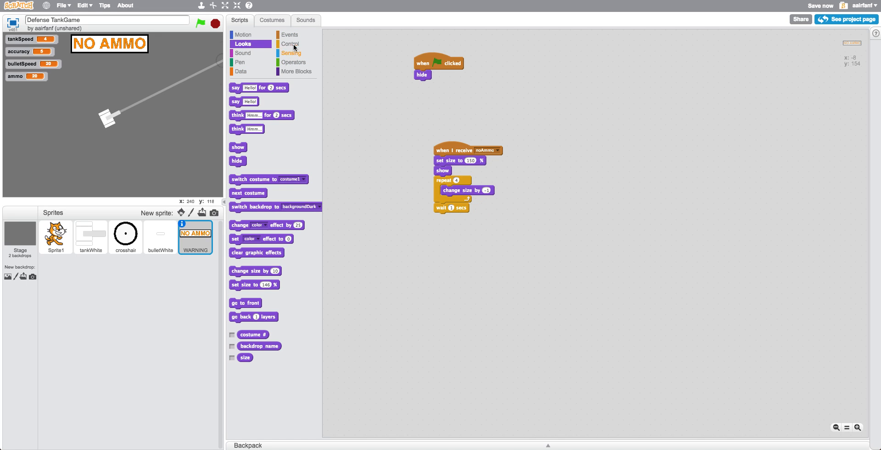
left_click(290, 44)
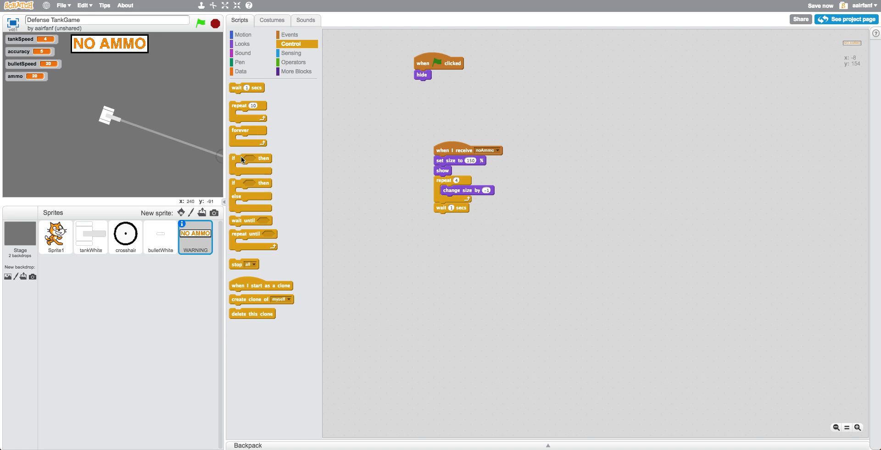
left_click_drag(248, 111, 473, 242)
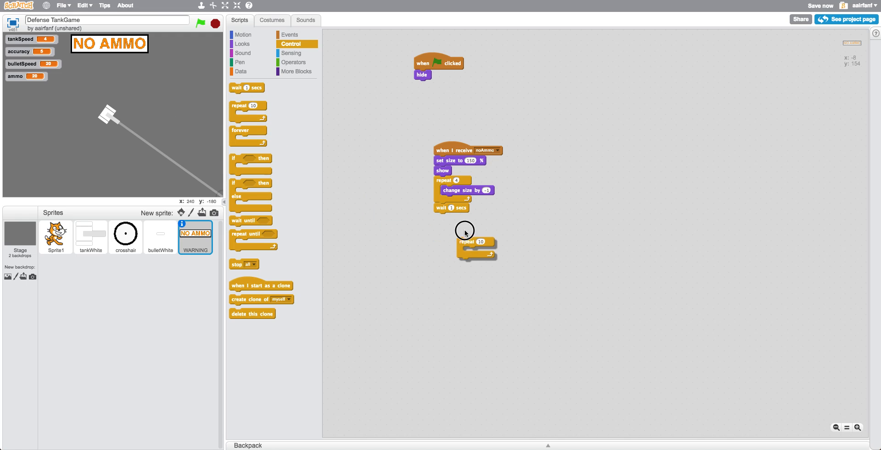
left_click_drag(476, 241, 453, 219)
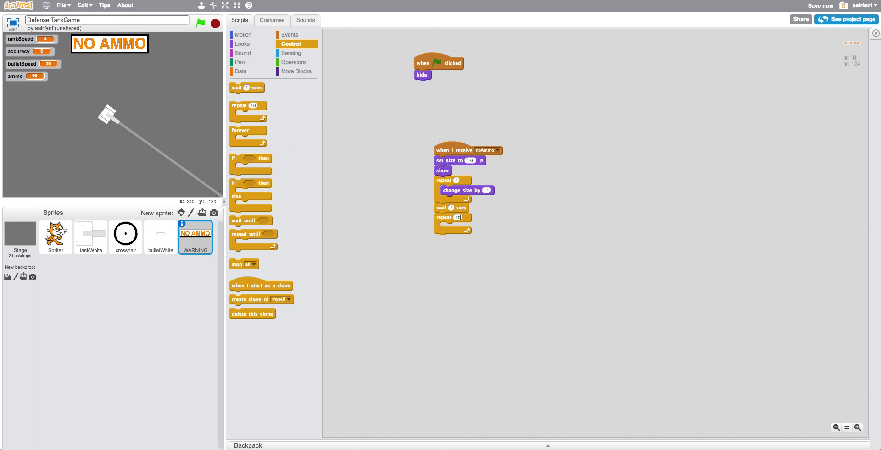
- Inside the loop change size by -10 and ghost effect by 10, then hide and clear graphic effects
left_click(242, 44)
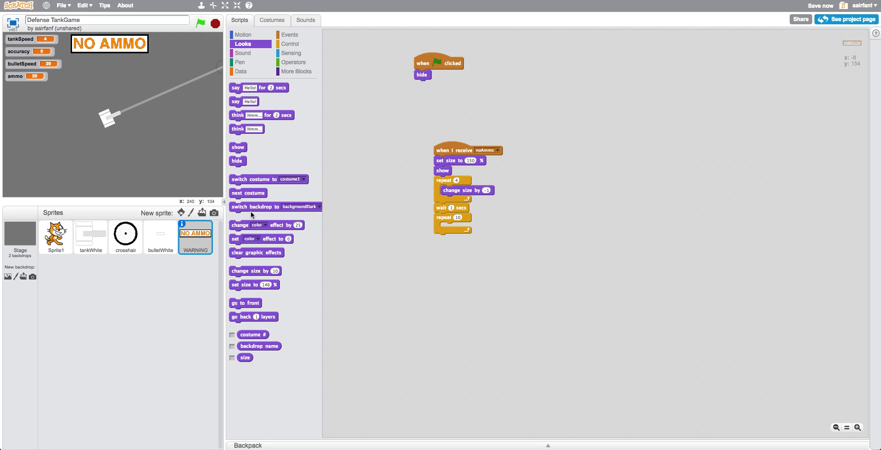
left_click_drag(256, 270, 444, 230)
type("-10")
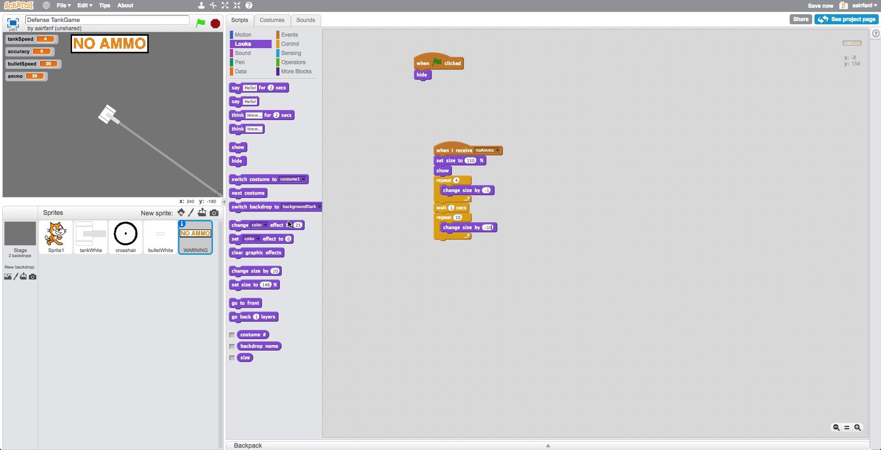
left_click_drag(246, 225, 472, 237)
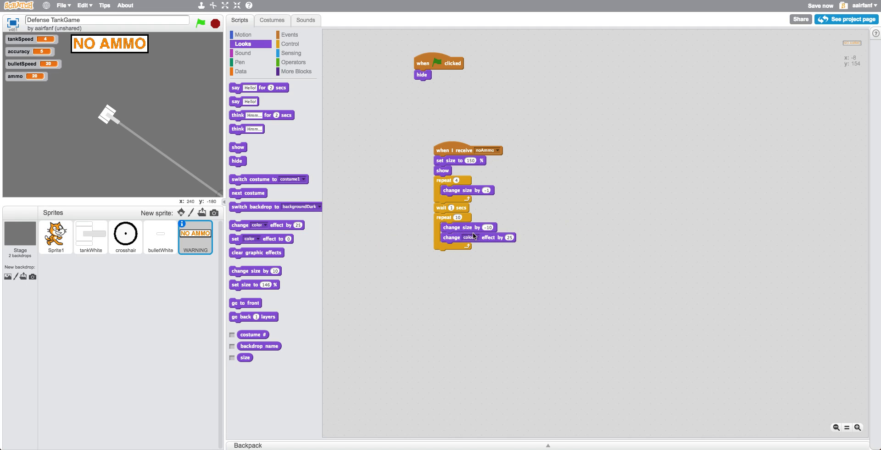
left_click(469, 237)
type("10")
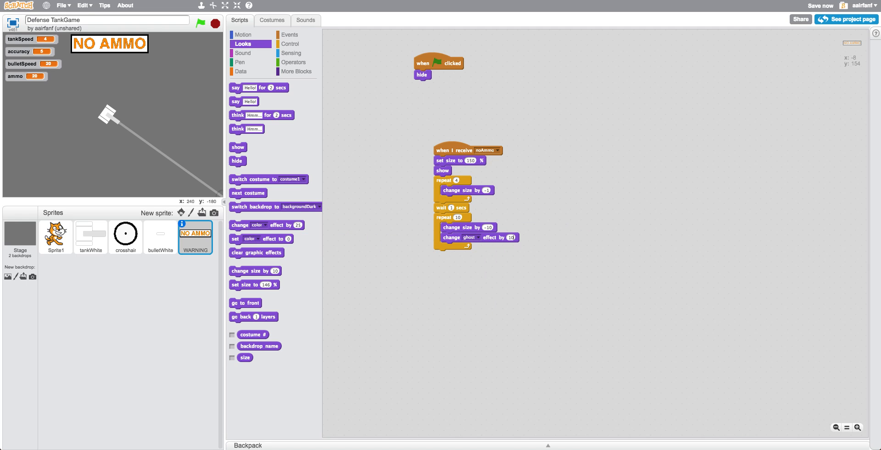
left_click_drag(256, 252, 348, 296)
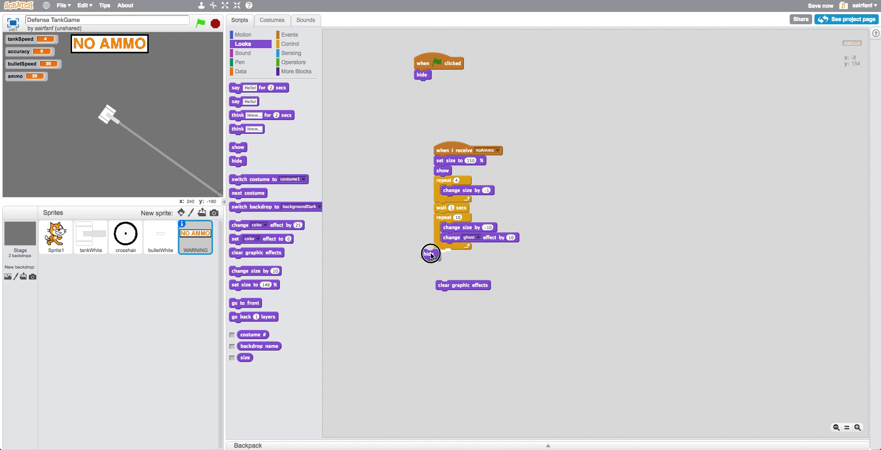
left_click_drag(462, 285, 455, 268)
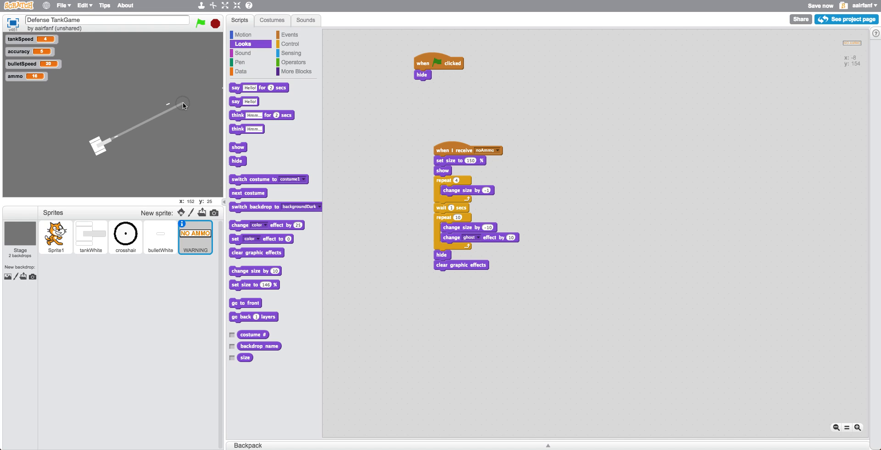
- Fire shots in the running game until ammo runs out and the NO AMMO warning appears
left_click(461, 150)
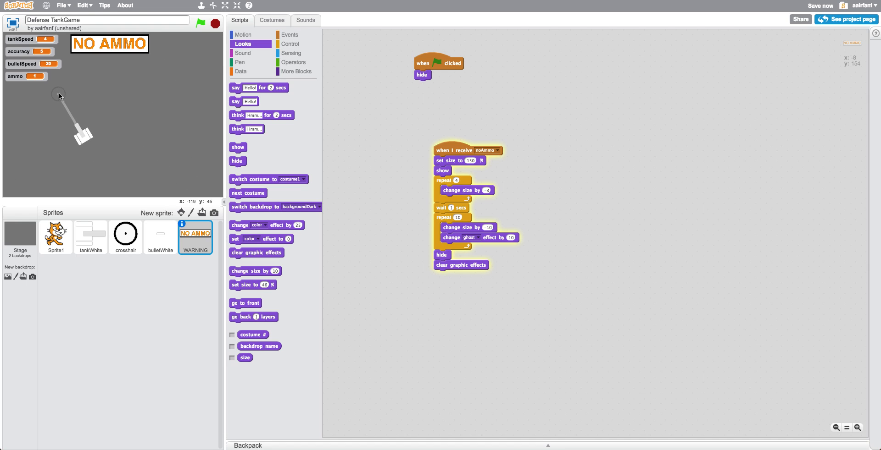
mouse_move(121, 90)
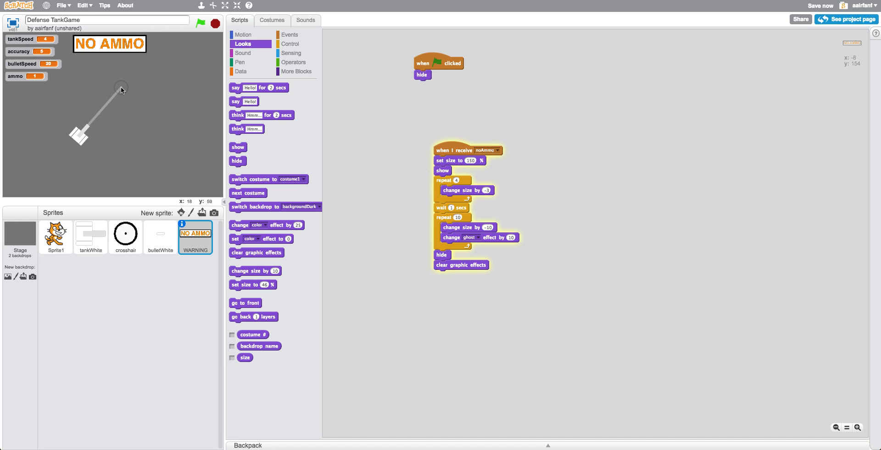